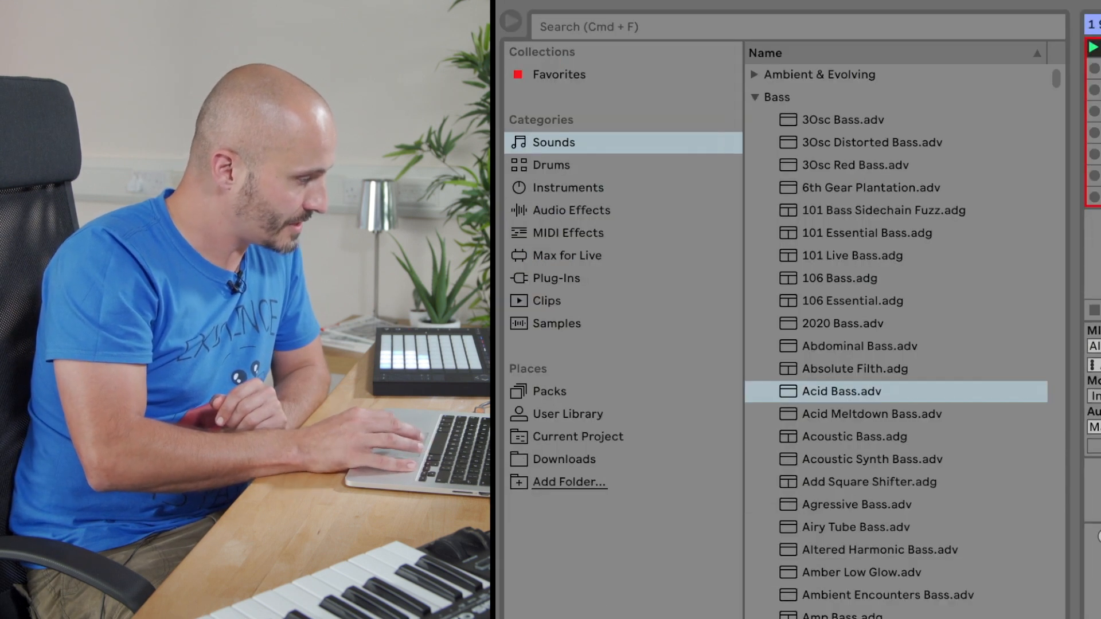
mouse_move(776, 293)
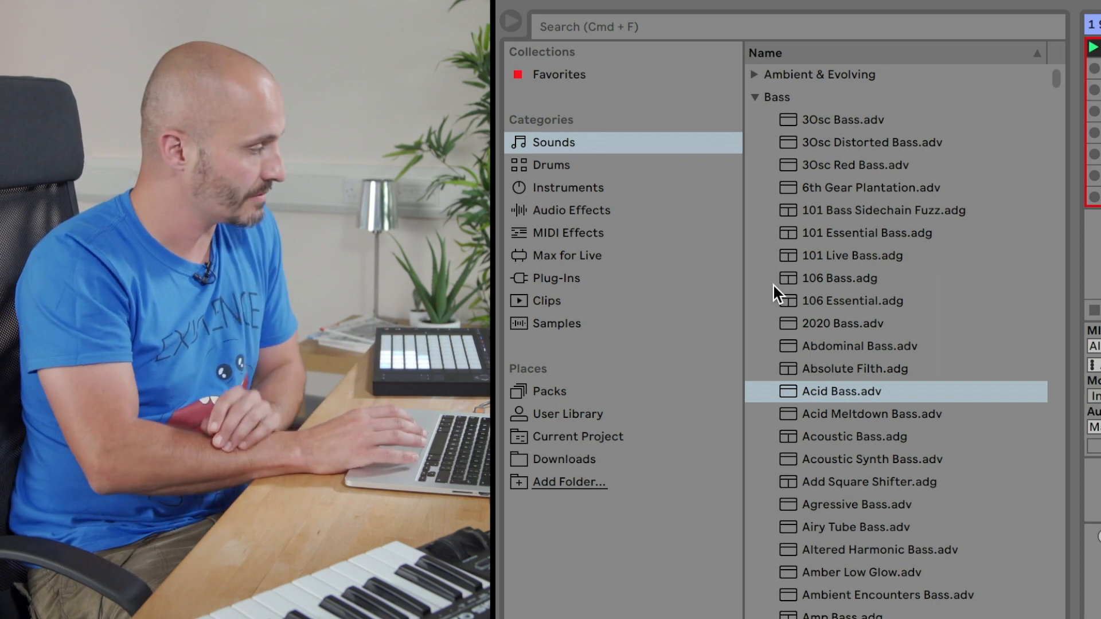
mouse_move(593, 336)
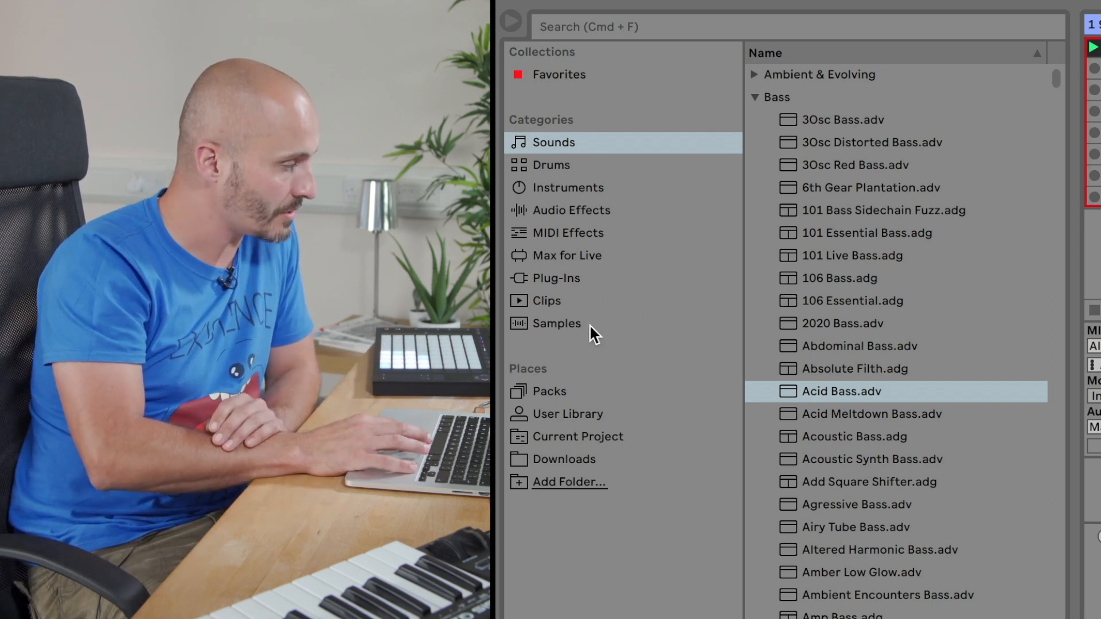
Show the Samples category in the browser instead of the Bass sounds
left_click(555, 324)
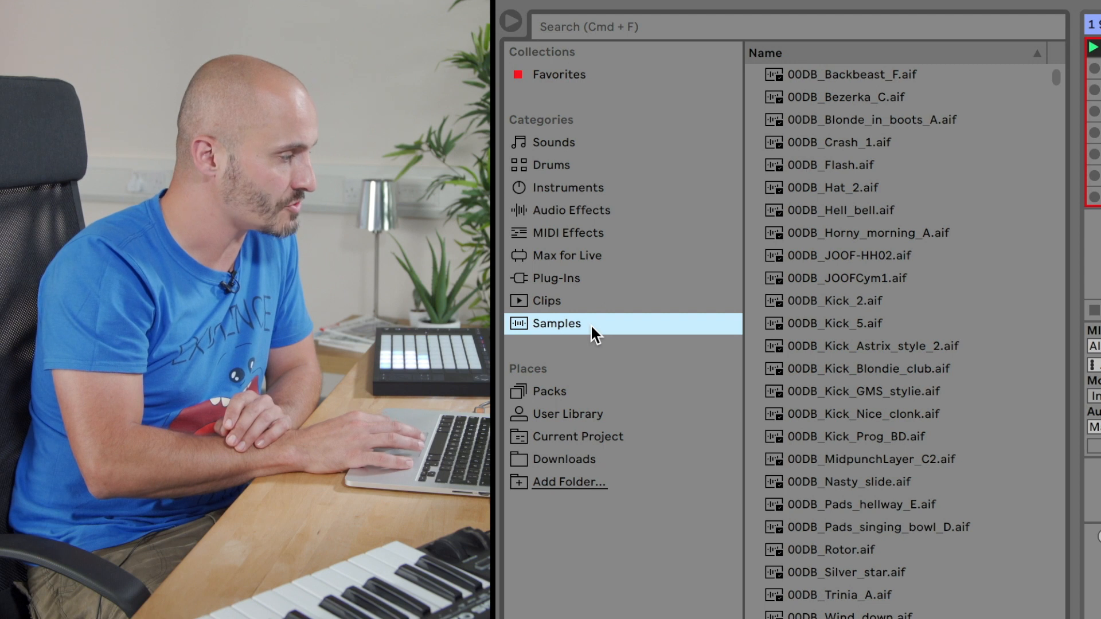
Filter the samples with the search 'loop perc' to list only percussion loops
left_click(797, 26)
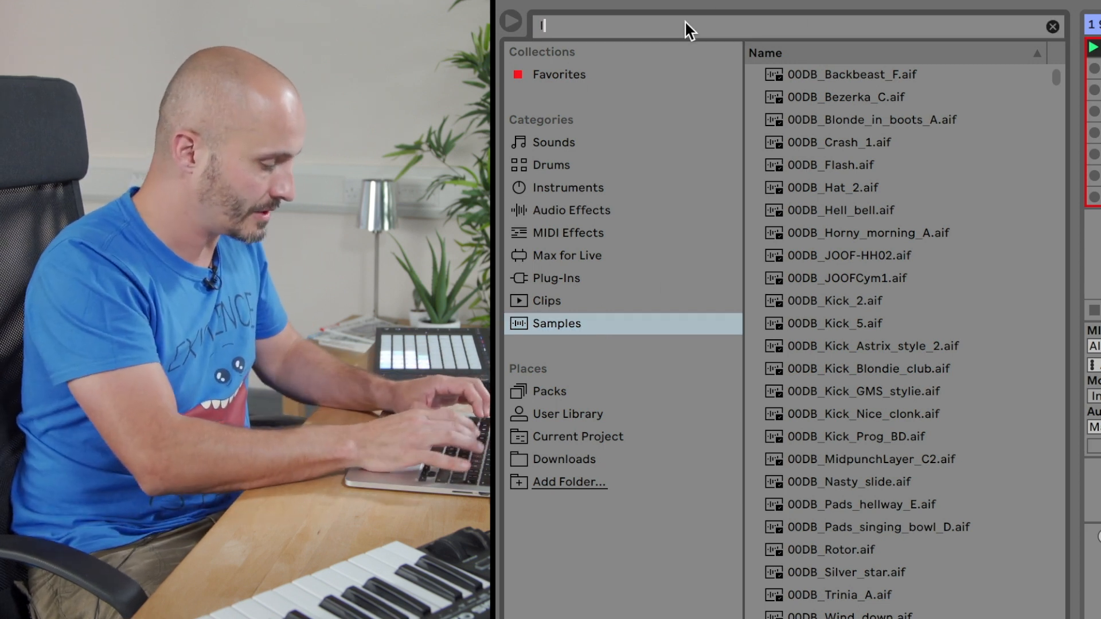
type("loop perc")
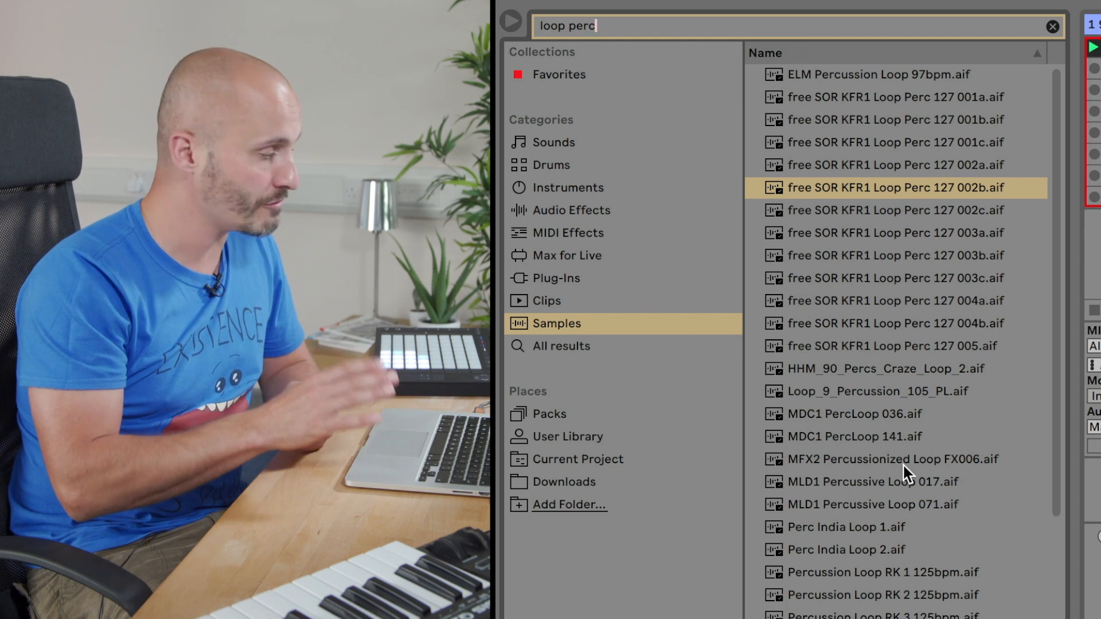
mouse_move(920, 249)
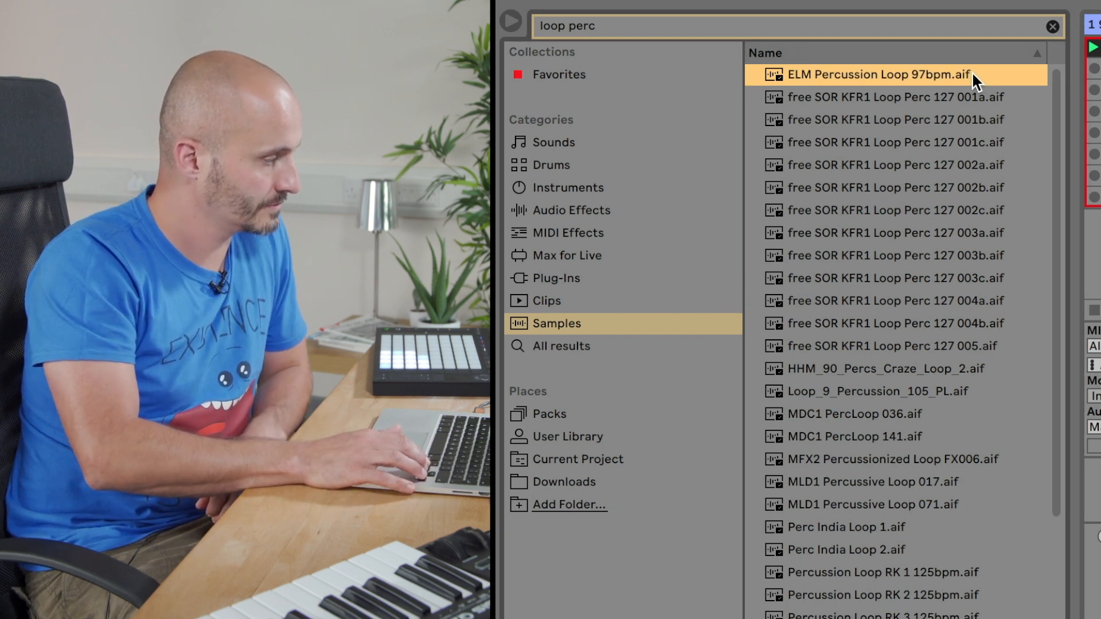
Audition several free SOR KFR1 loops and Loop_9_Percussion_105_PL from the results
key("Down")
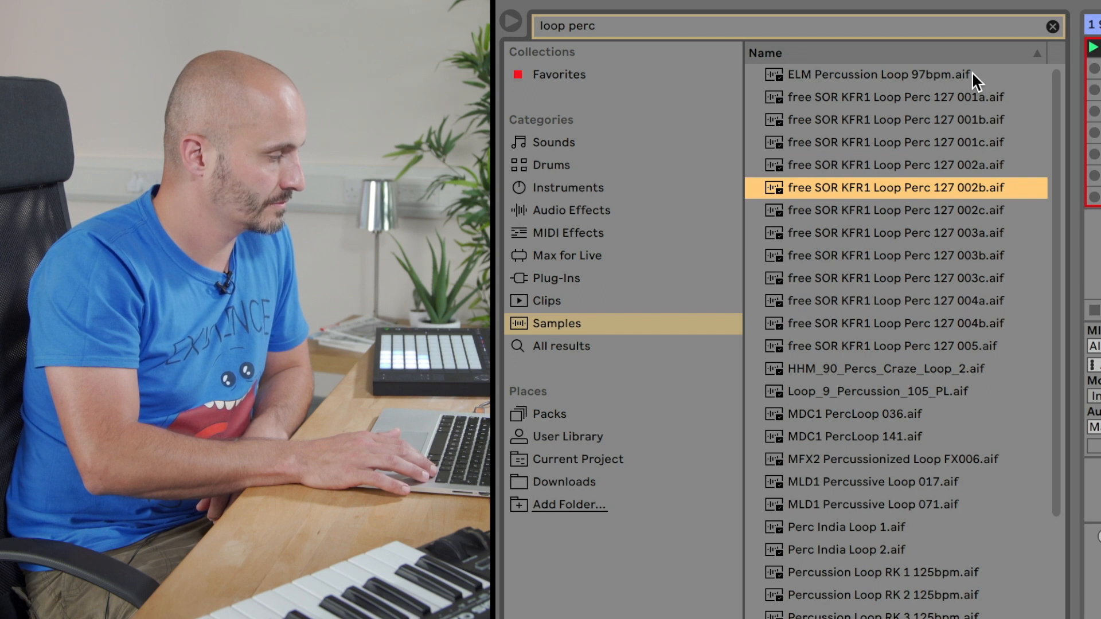
left_click(892, 368)
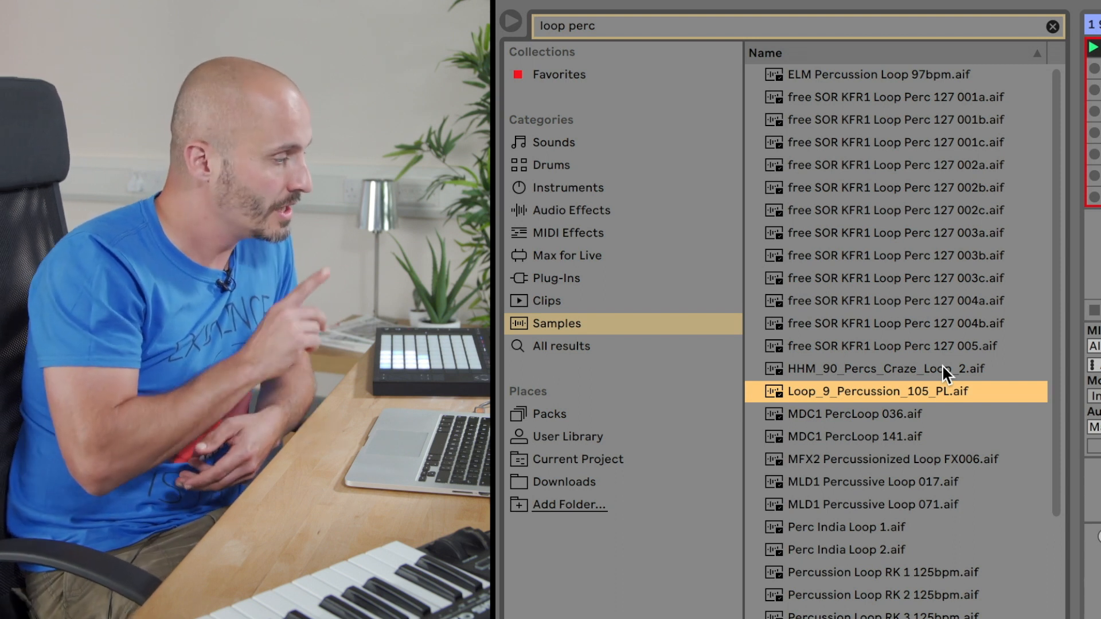
left_click(892, 143)
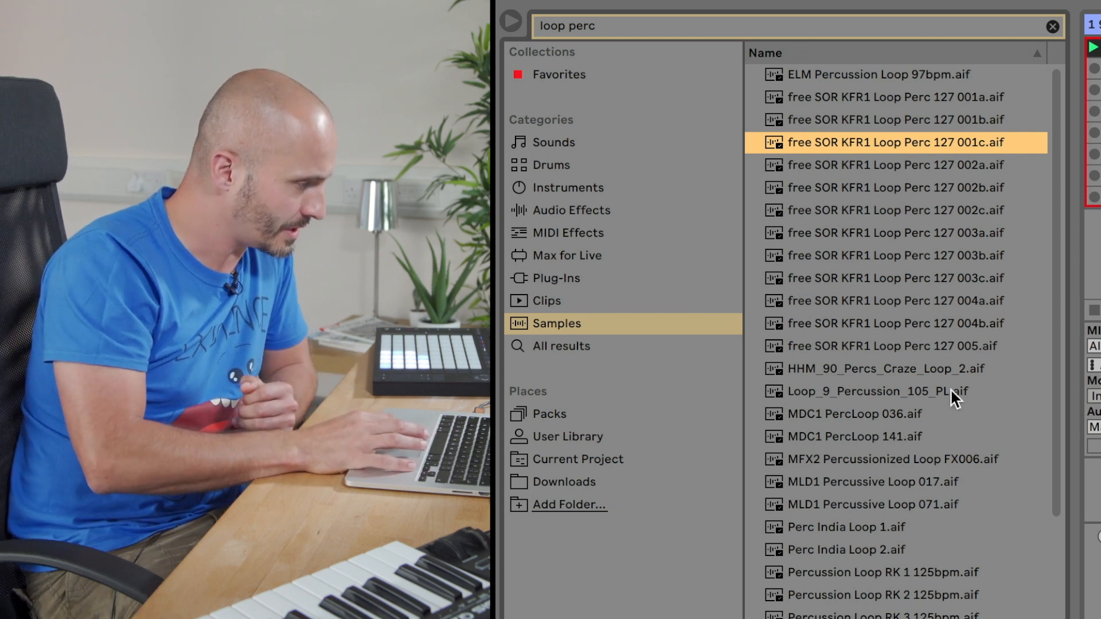
left_click(870, 391)
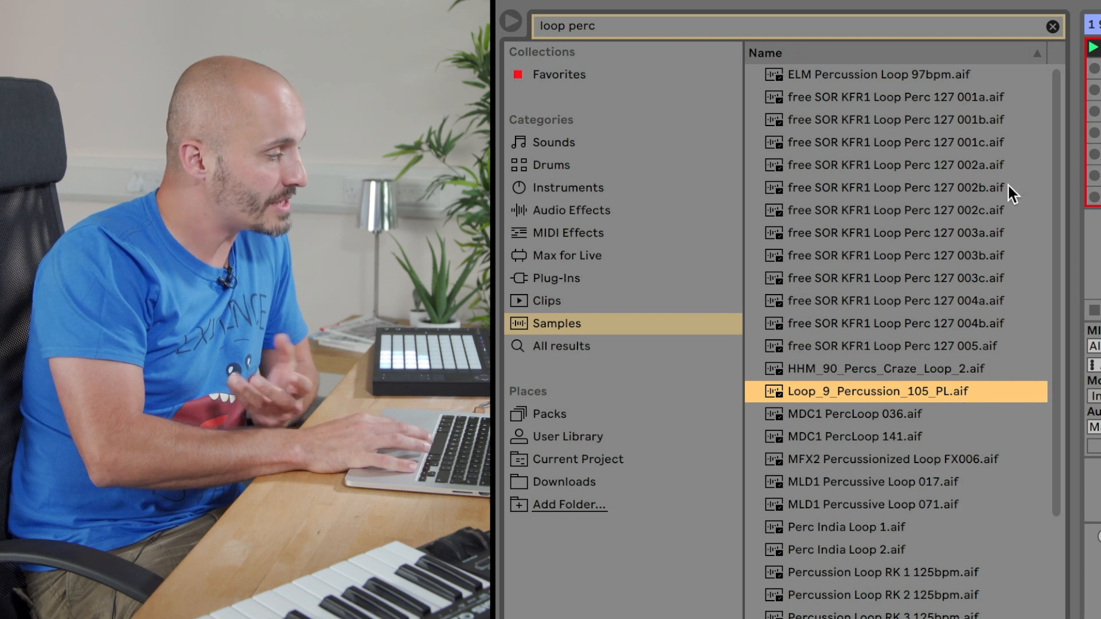
Place a free SOR KFR1 percussion loop as a clip on a new audio track
left_click(892, 143)
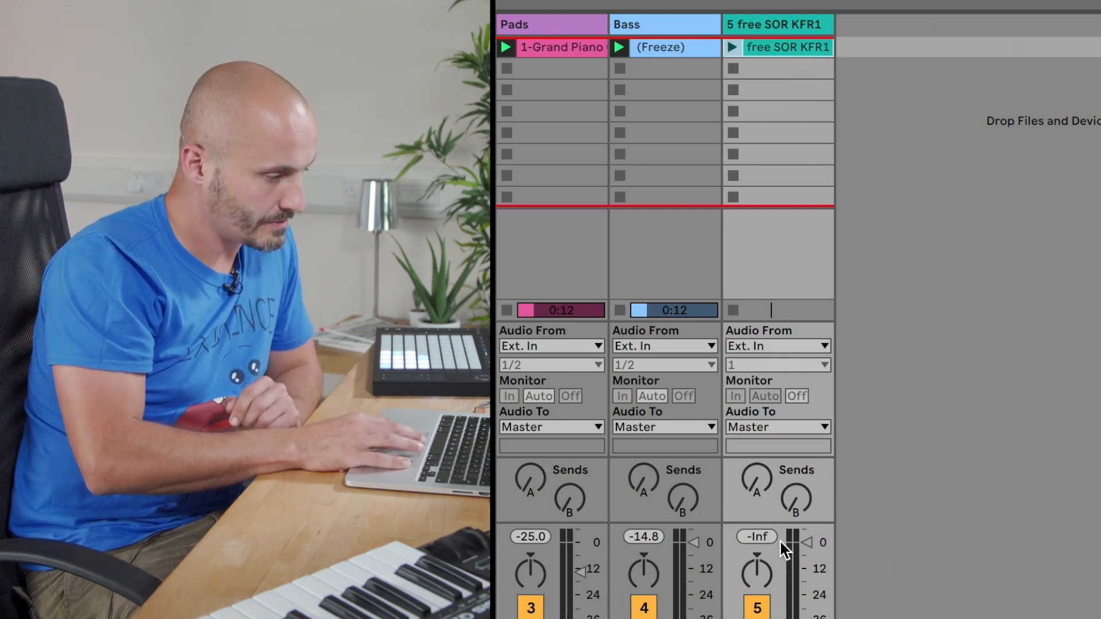
scroll("down", 3)
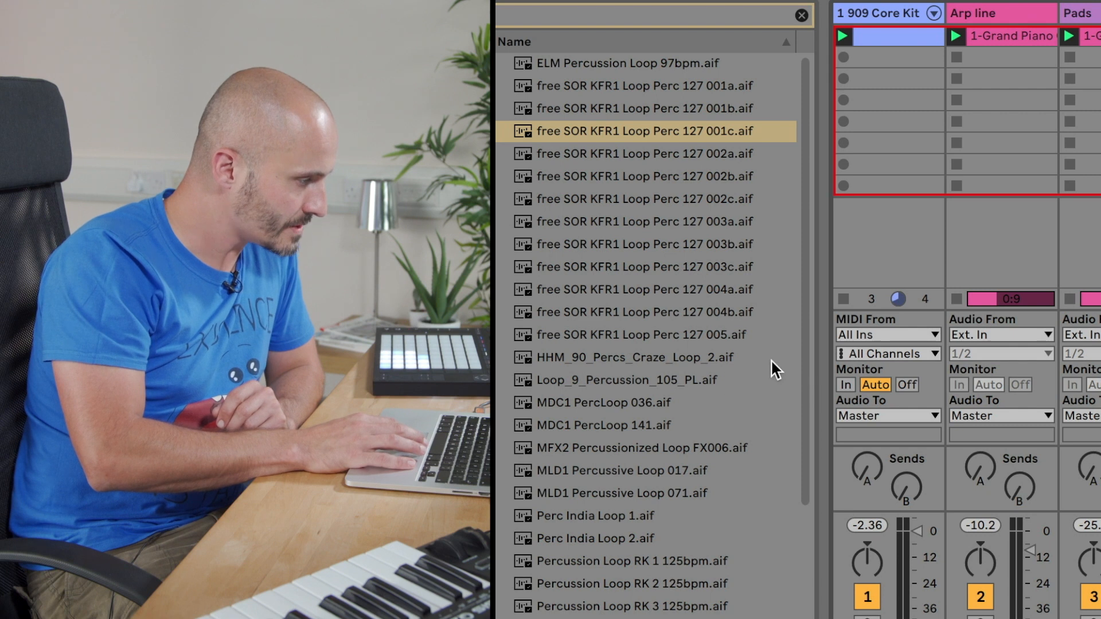
left_click(622, 379)
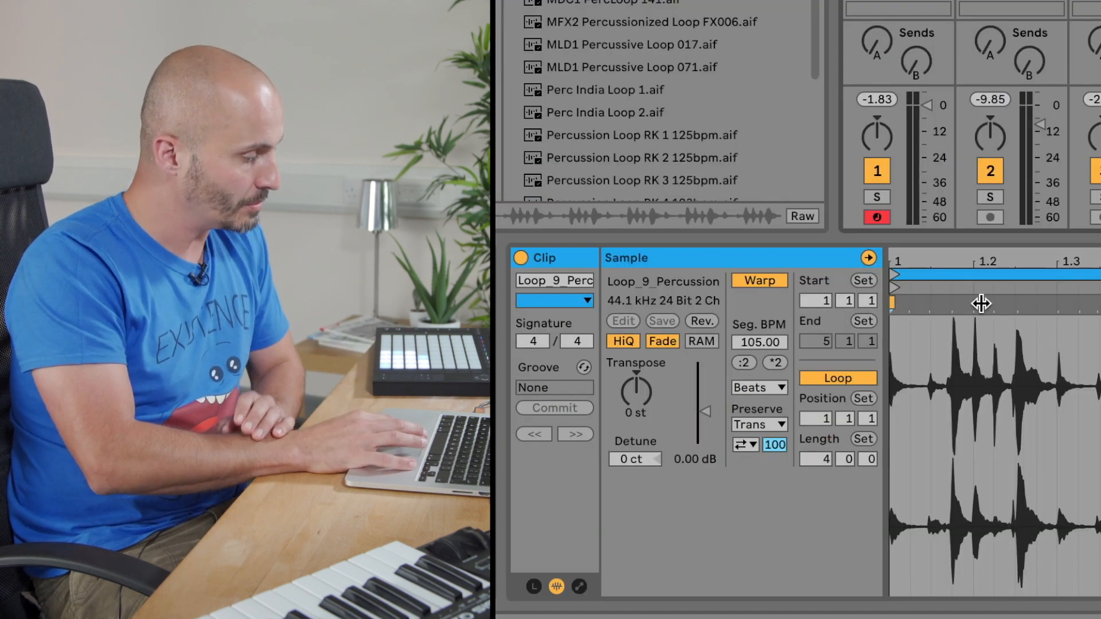
mouse_move(949, 343)
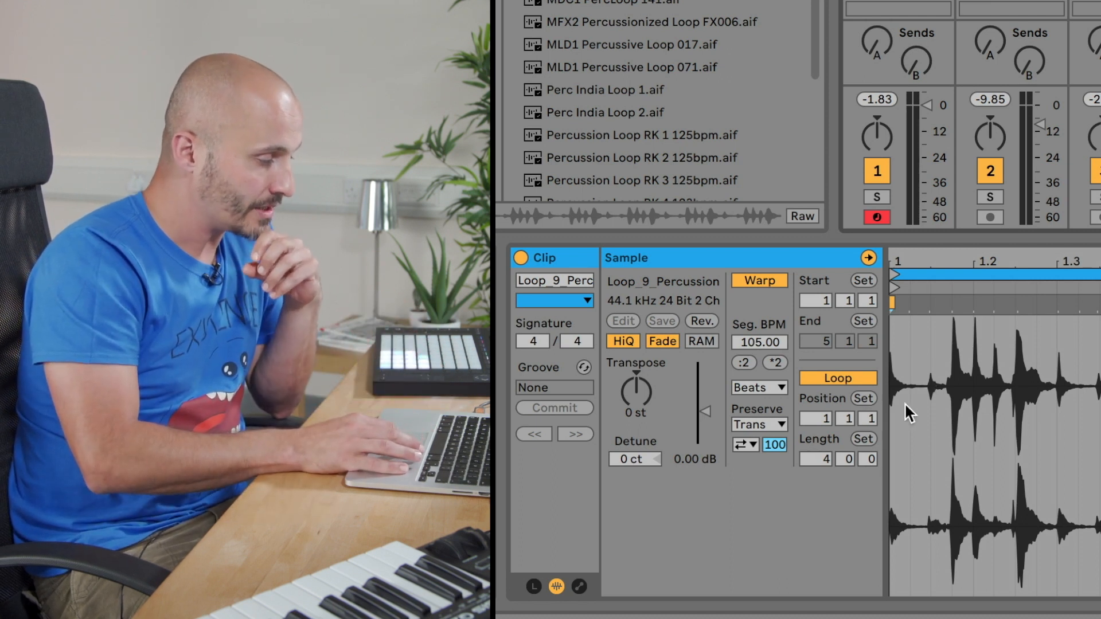
mouse_move(972, 414)
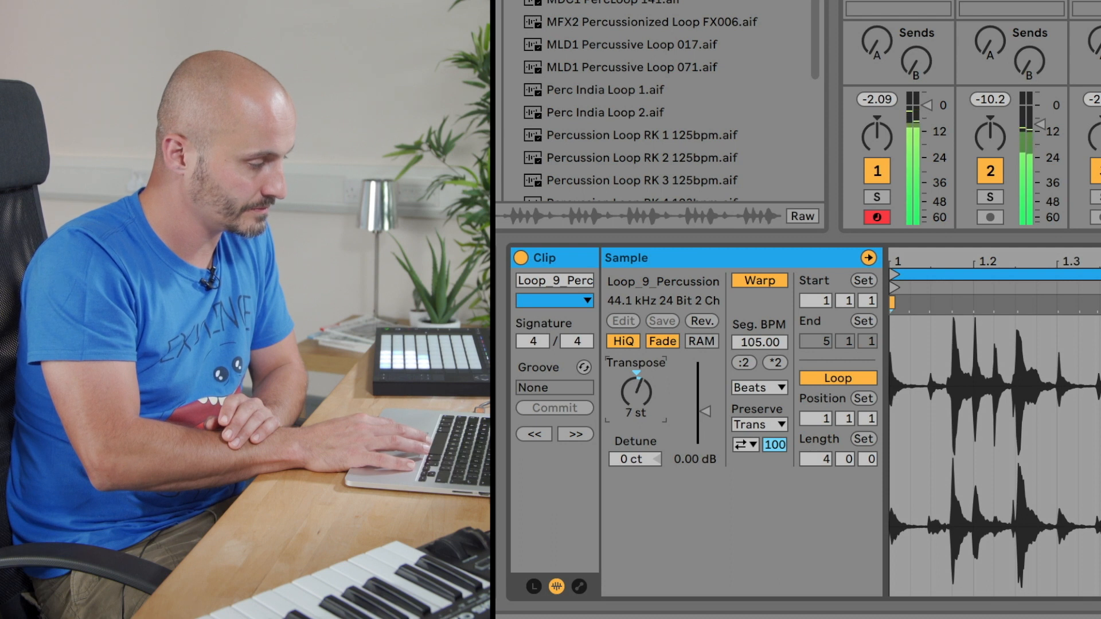
Transpose the Loop_9_Percussion clip up a few semitones, then return it to 0 st
left_click_drag(634, 388, 634, 401)
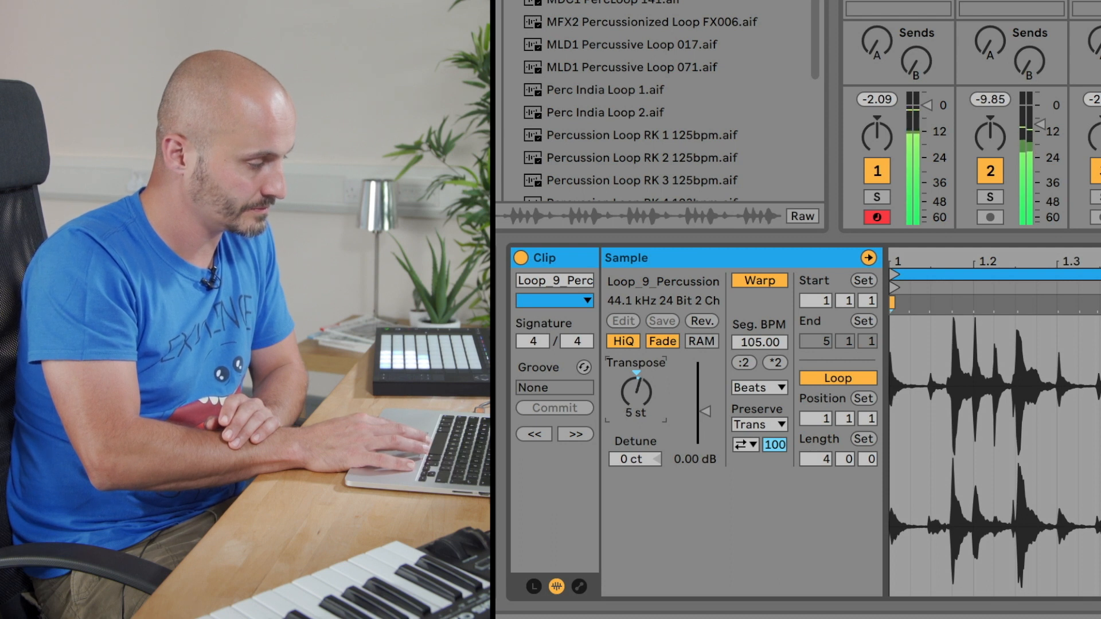
left_click_drag(634, 389, 634, 403)
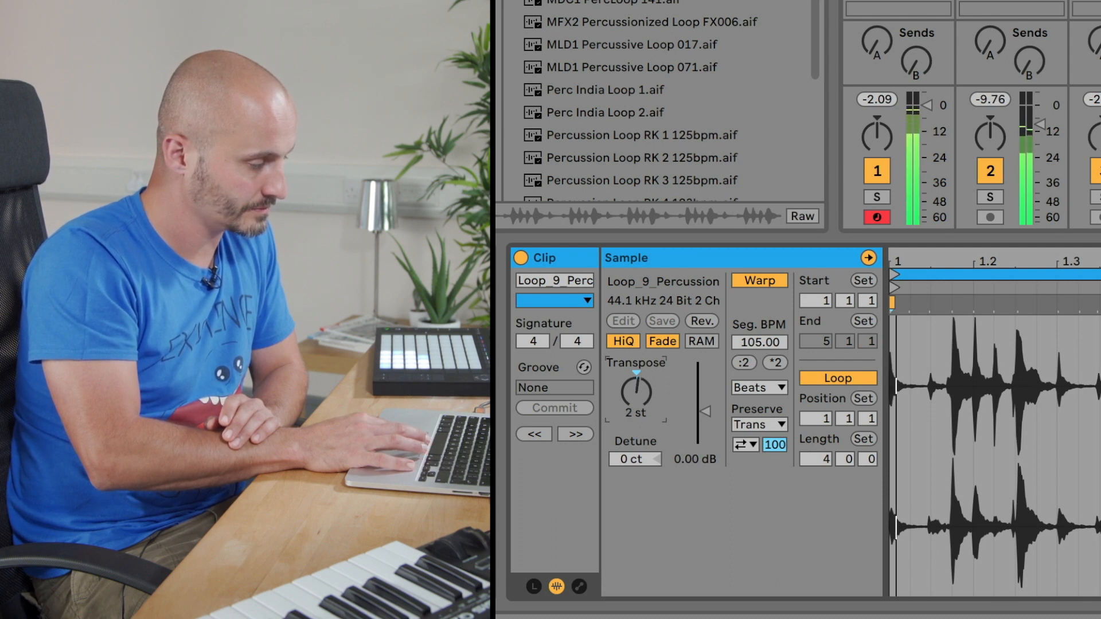
left_click_drag(634, 387, 634, 407)
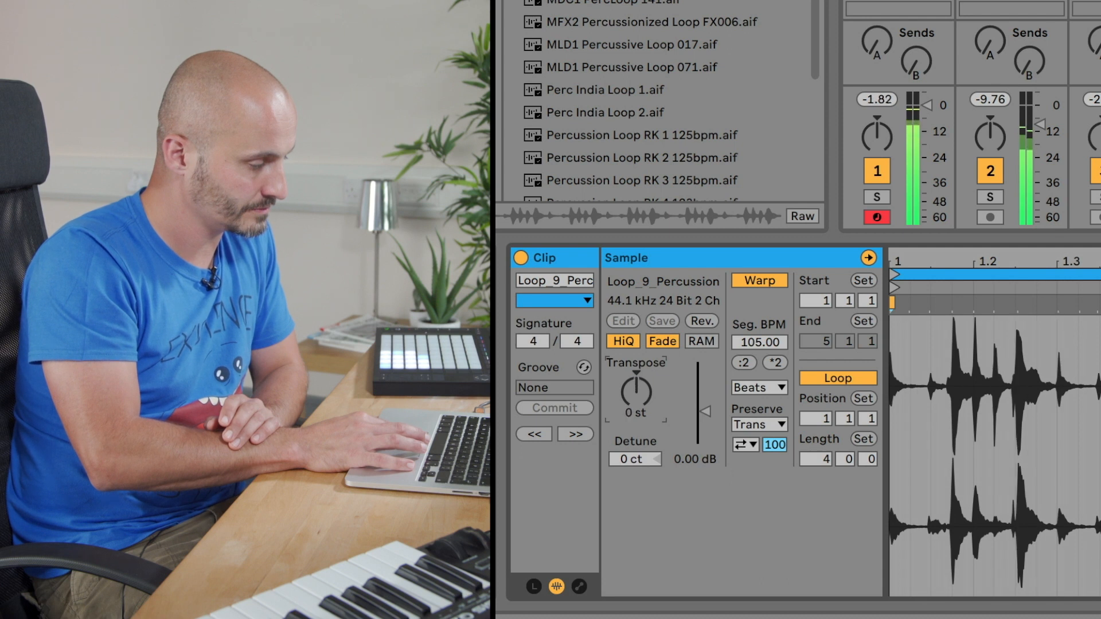
left_click_drag(635, 391, 635, 404)
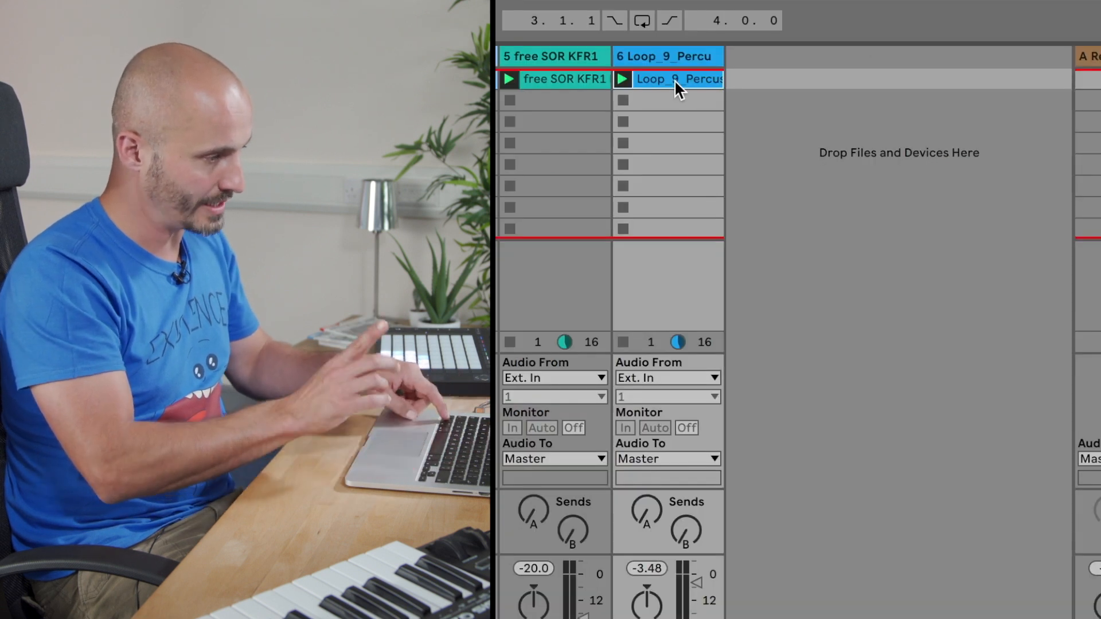
Duplicate the Loop_9_Percussion clip via its context menu
right_click(678, 79)
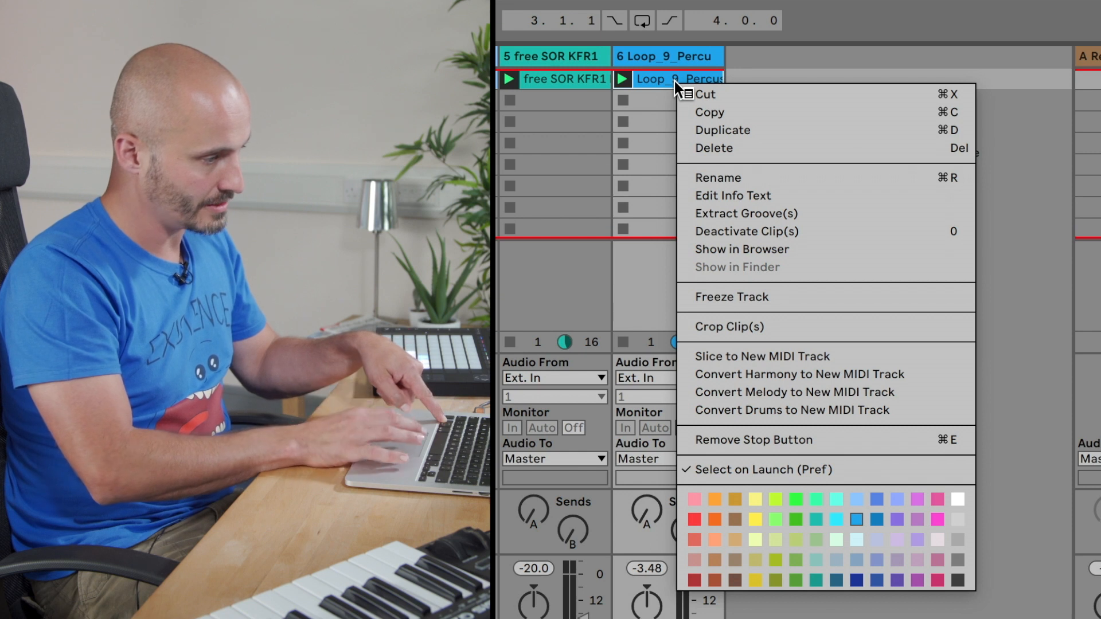
mouse_move(752, 133)
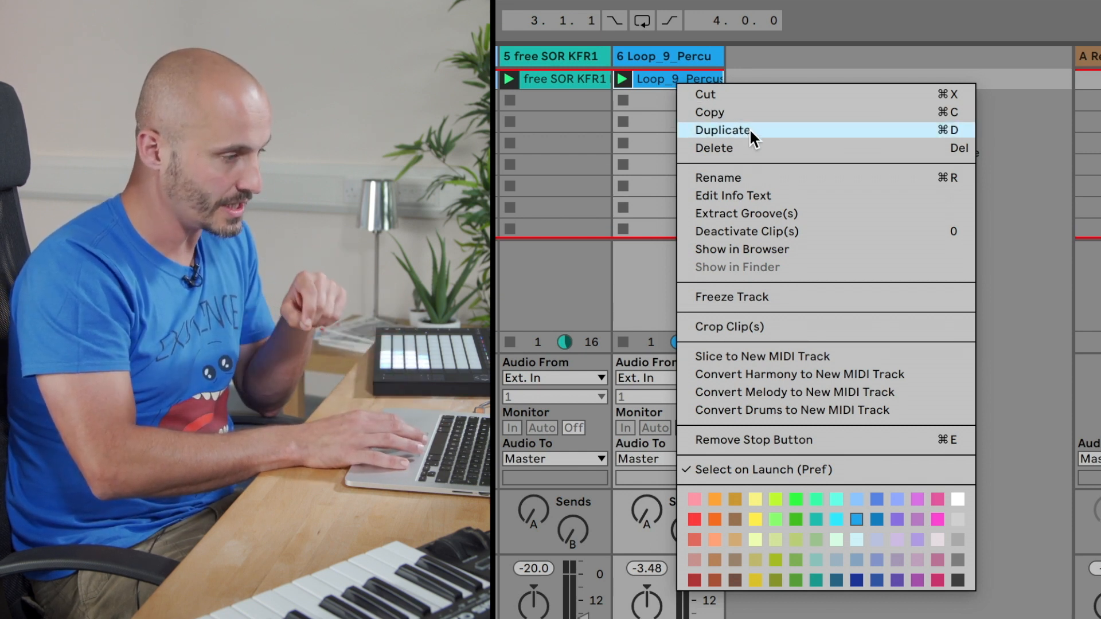
left_click(723, 129)
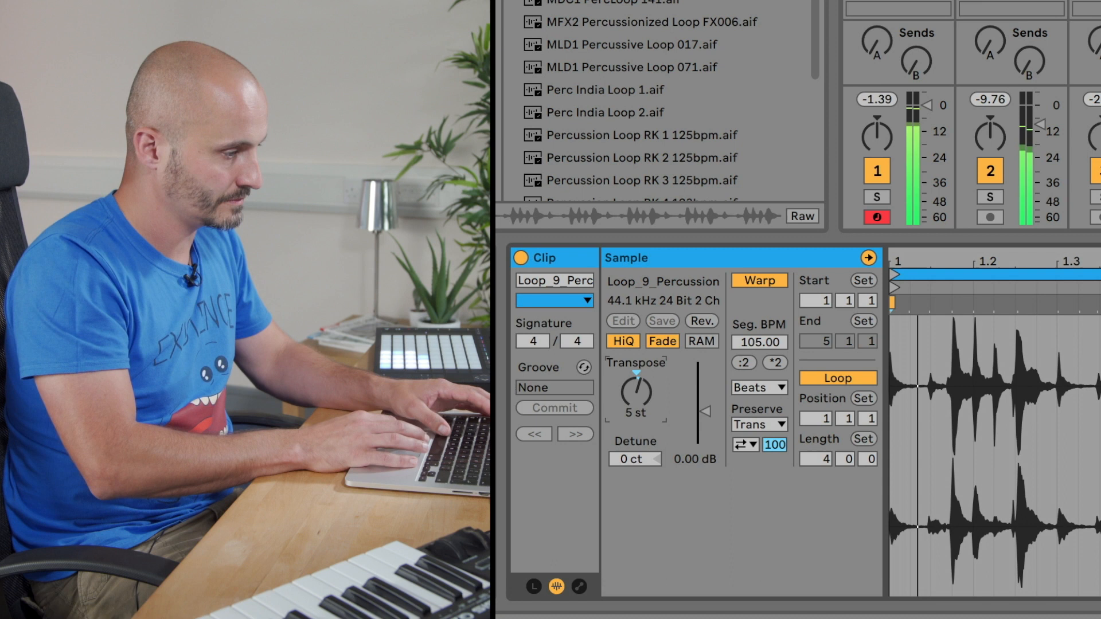
Add a third copy of the percussion clip and launch it to audition
right_click(661, 99)
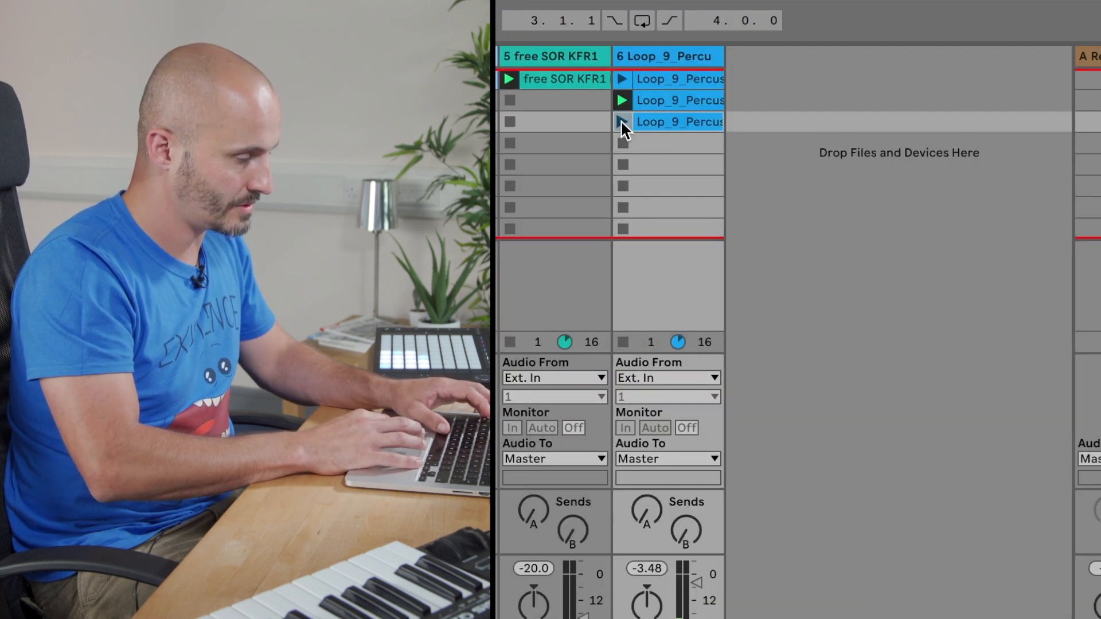
left_click(621, 122)
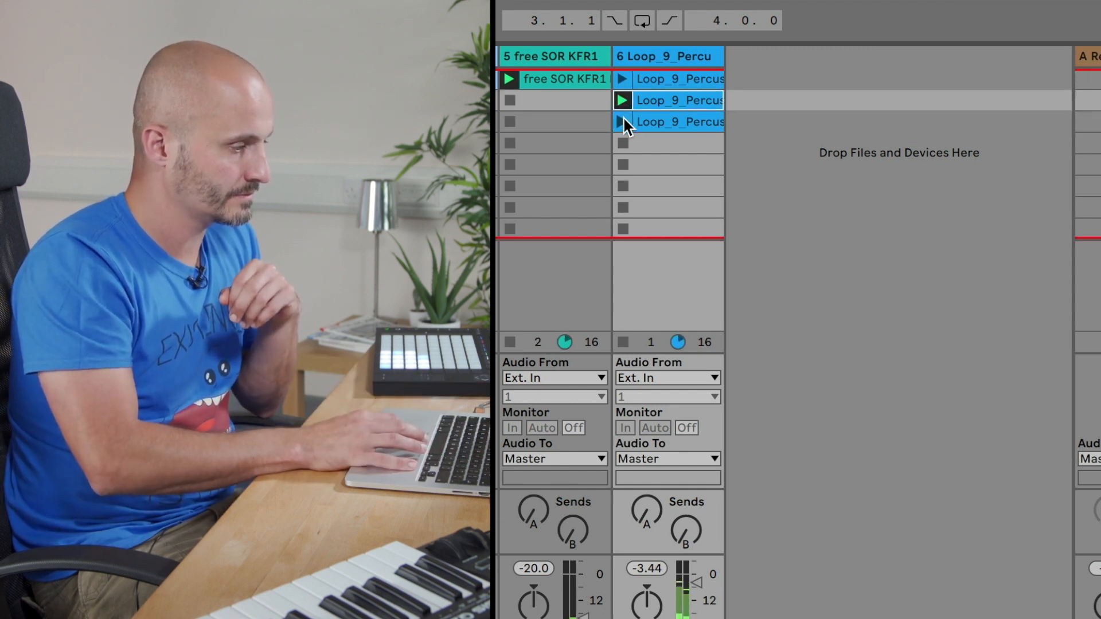
left_click(621, 122)
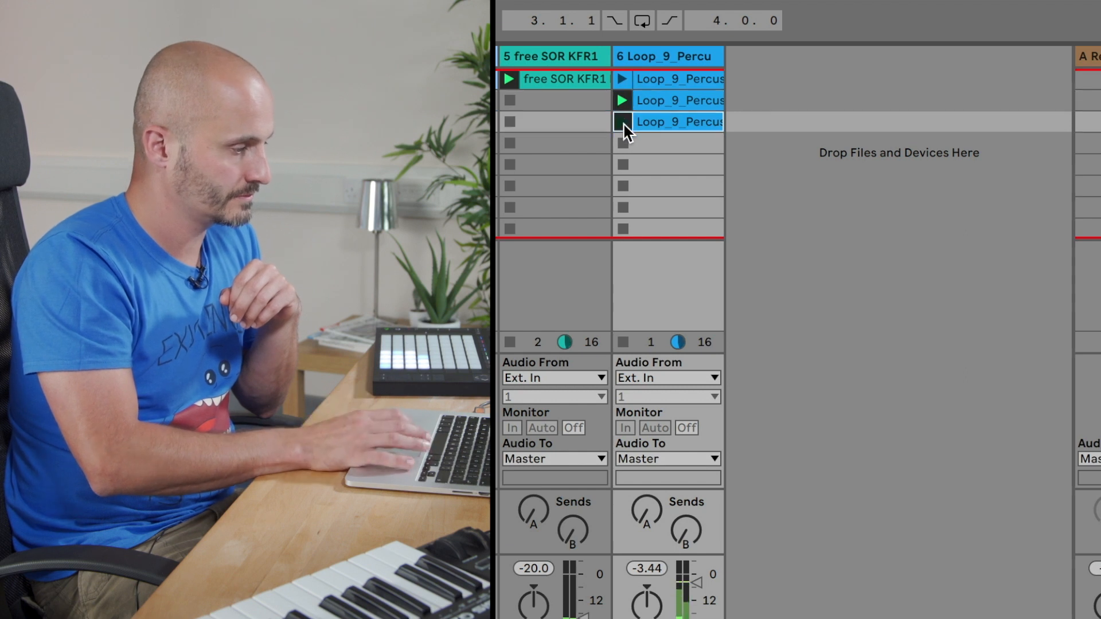
left_click(622, 121)
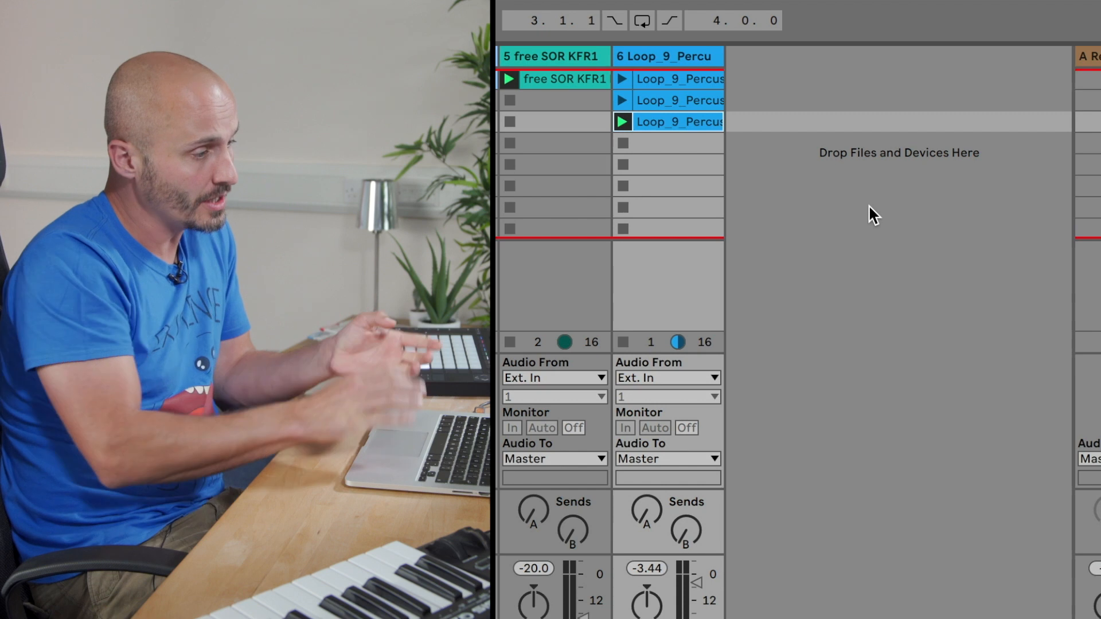
mouse_move(730, 138)
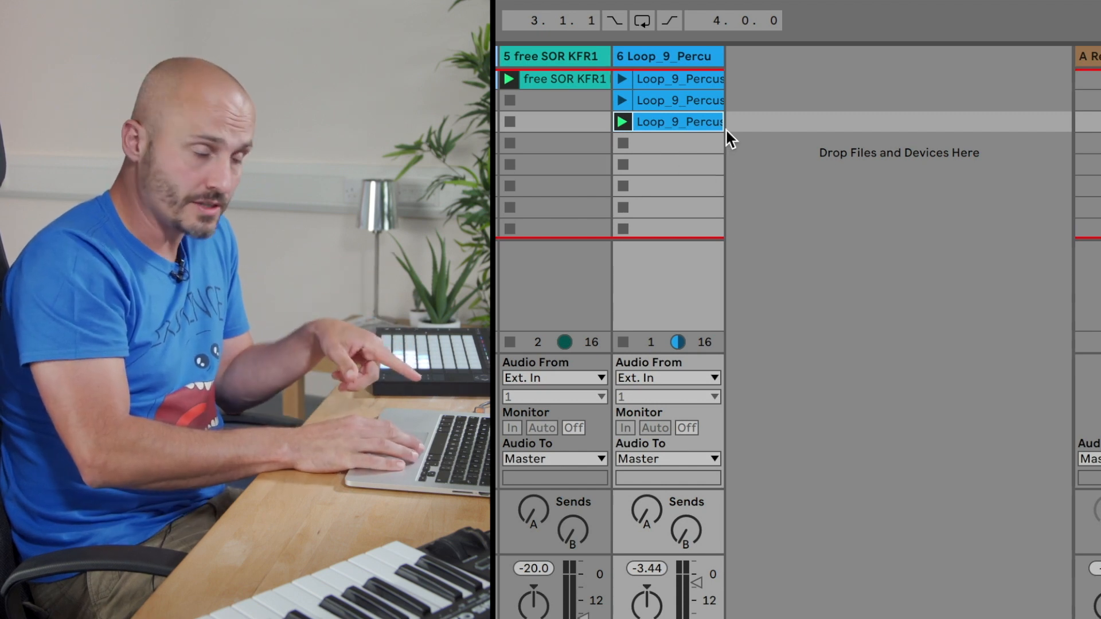
Make a clip copy pitched down 5 semitones with Rev. enabled so it plays backwards
right_click(678, 121)
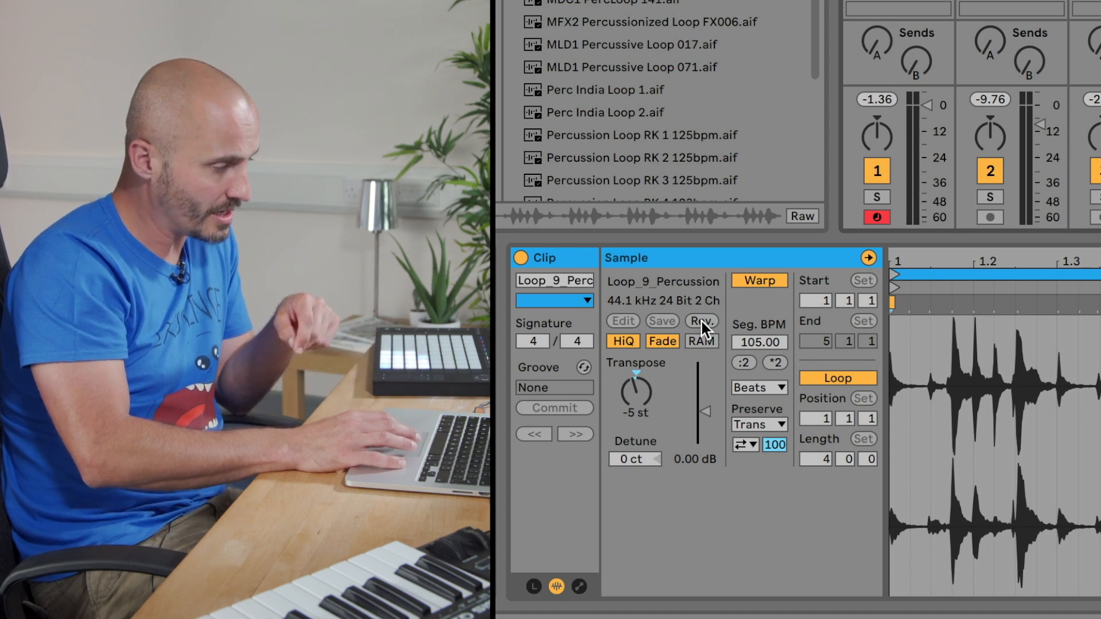
left_click(701, 321)
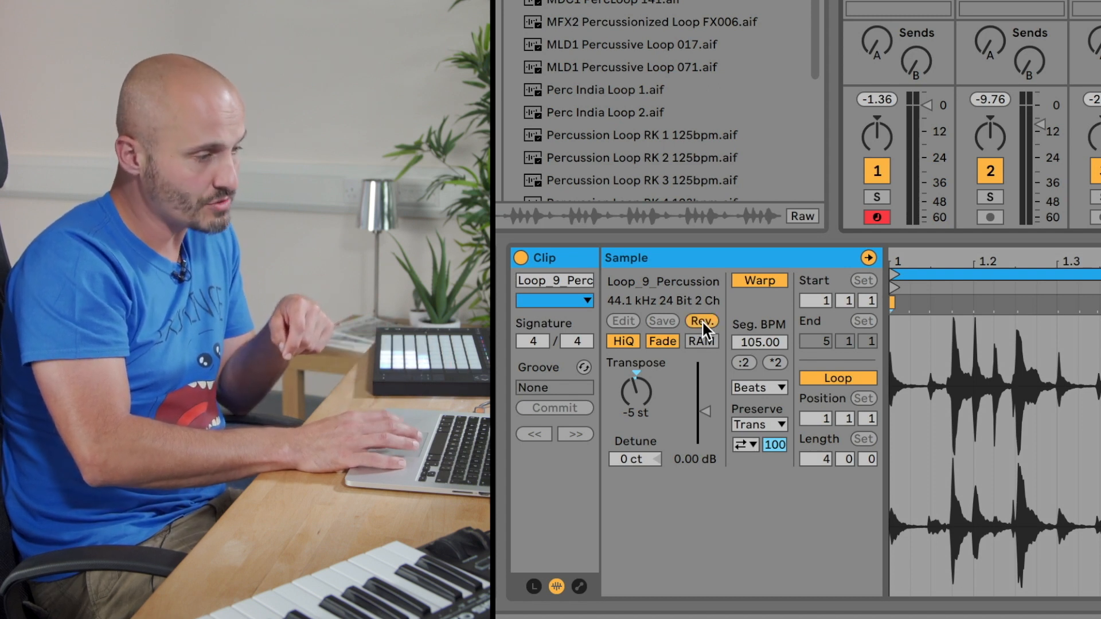
left_click(702, 321)
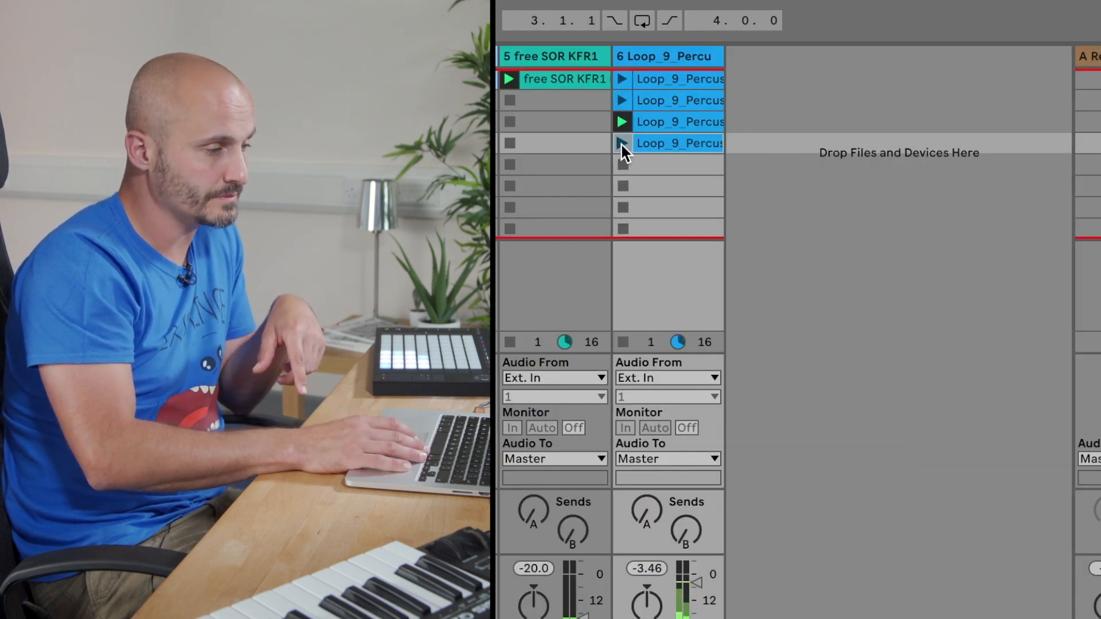
Launch the fourth and then the third Loop_9_Percussion clip variations
left_click(621, 143)
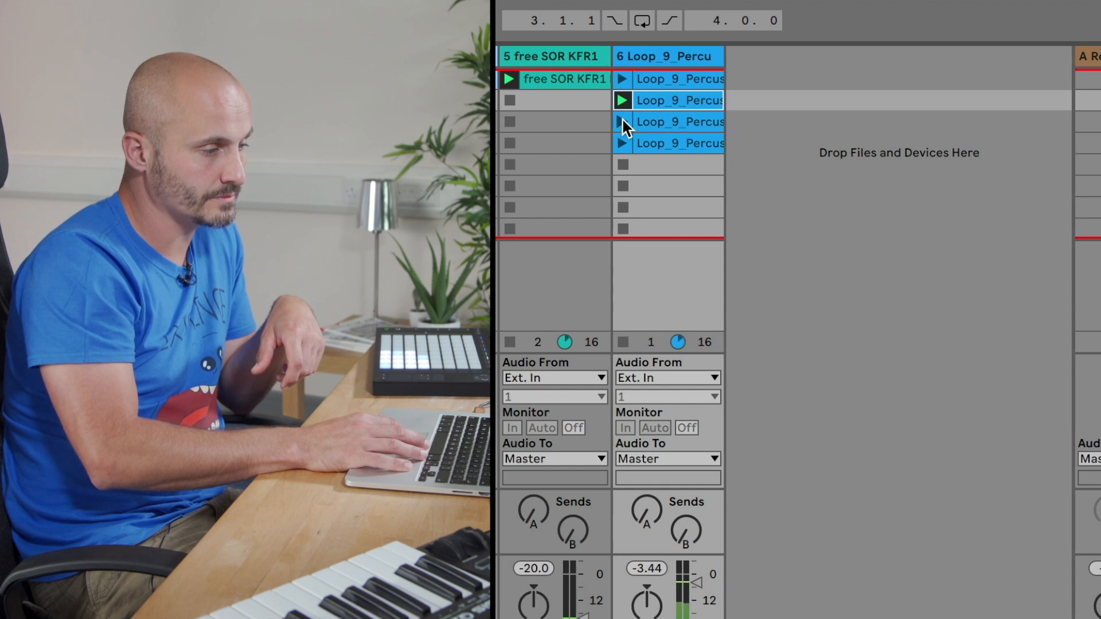
left_click(622, 122)
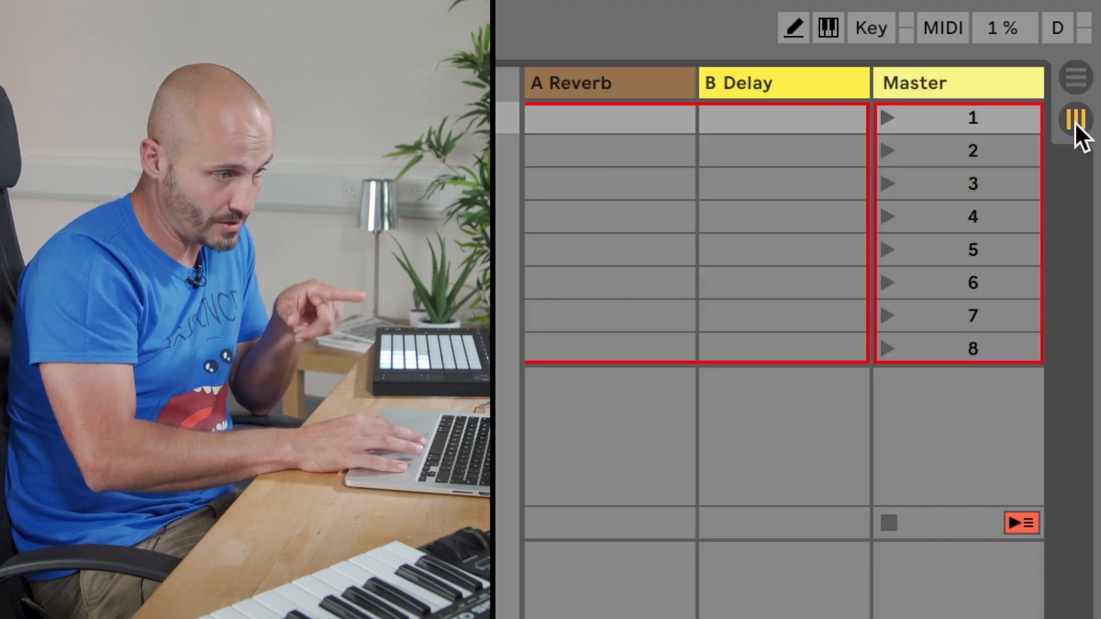
Switch the set to the Arrangement view timeline
left_click(1074, 77)
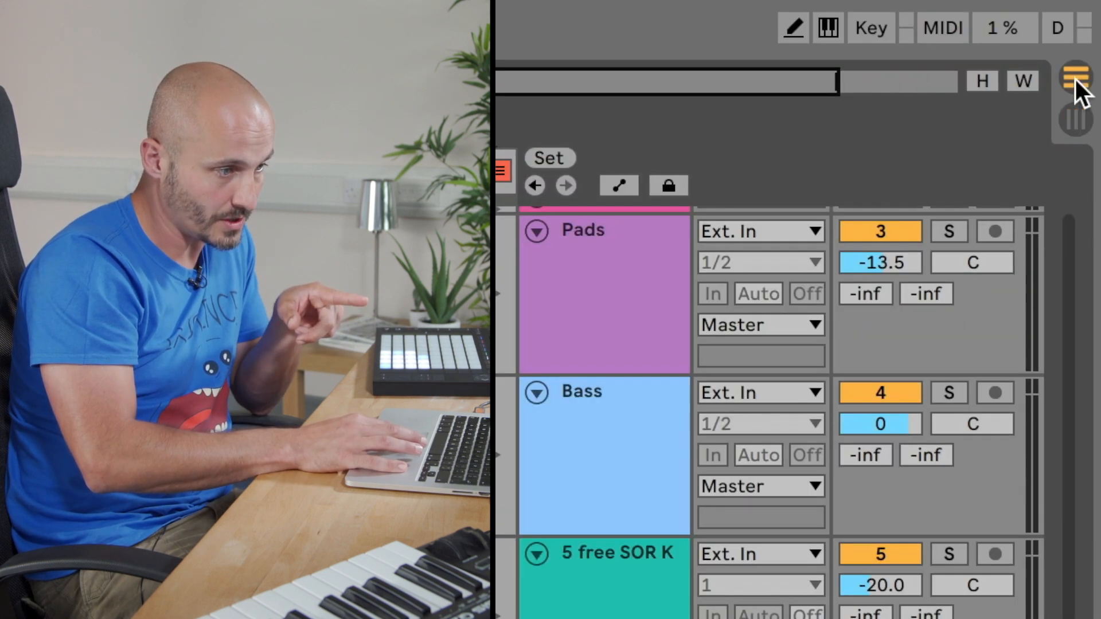
left_click(1074, 77)
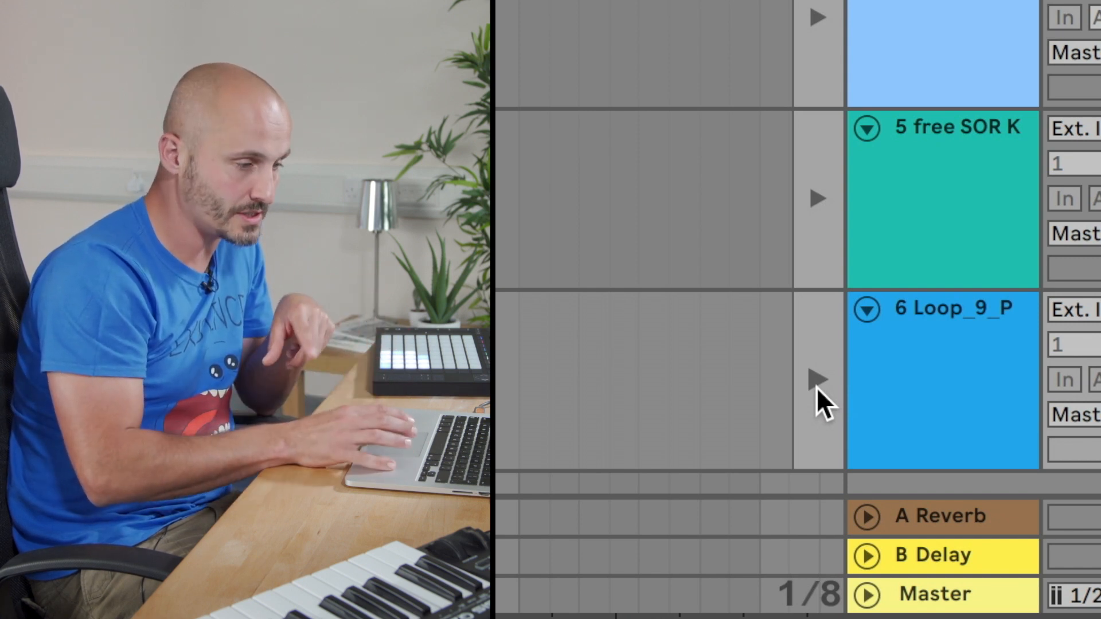
Place the Loop_9_Percussion_105_PL clip on the arrangement timeline with its waveform details shown
left_click(814, 379)
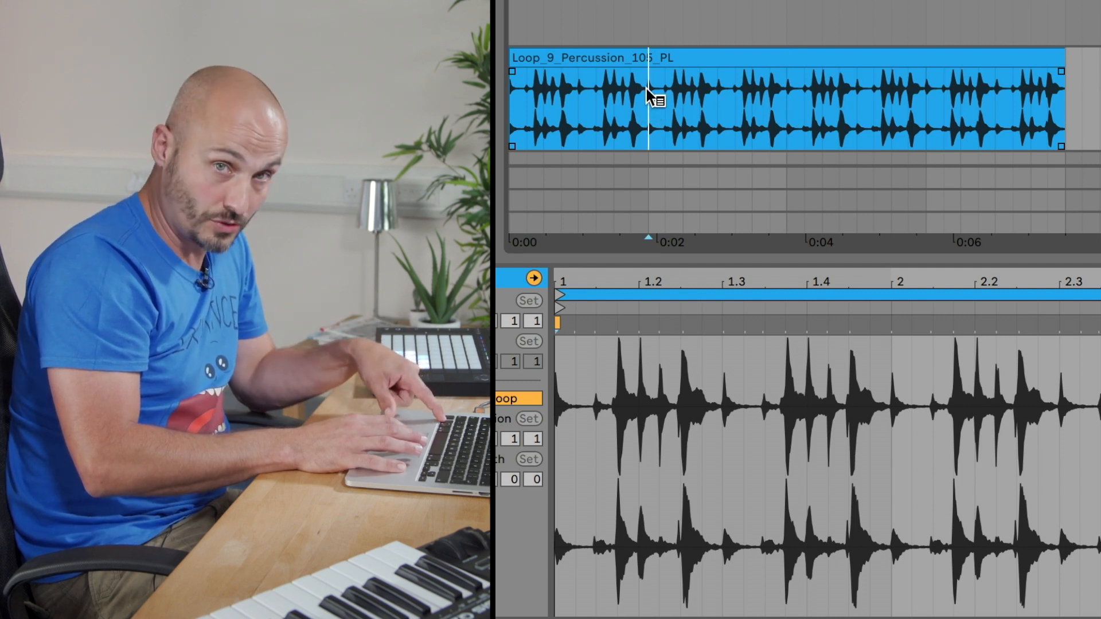
Split the Loop_9_Percussion_105_PL clip at the bar 2 playhead position via the context menu
right_click(649, 98)
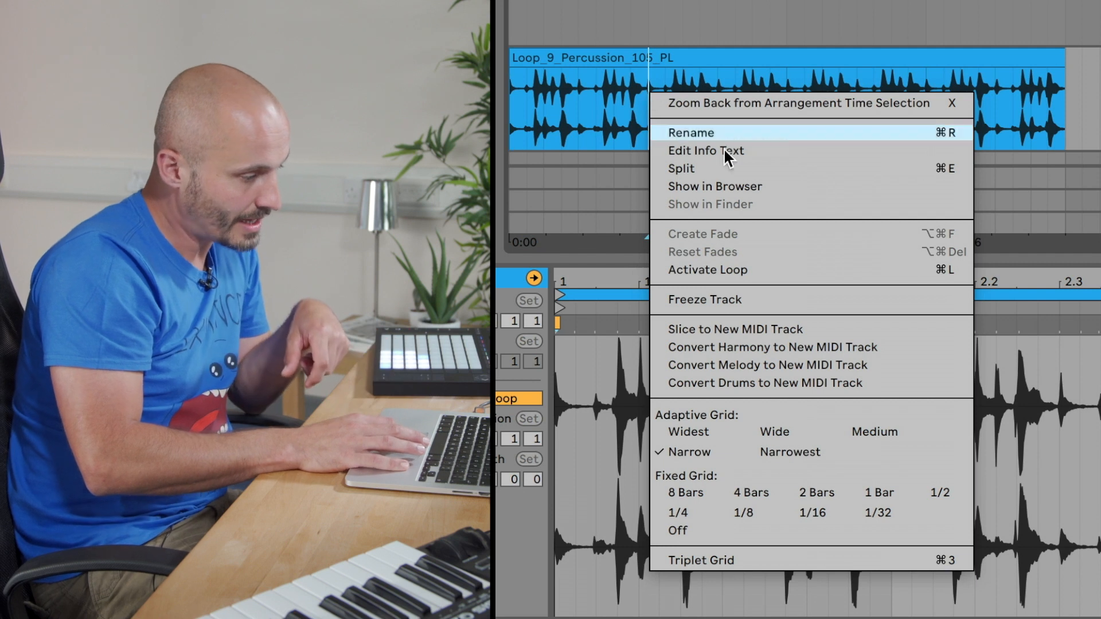
mouse_move(763, 172)
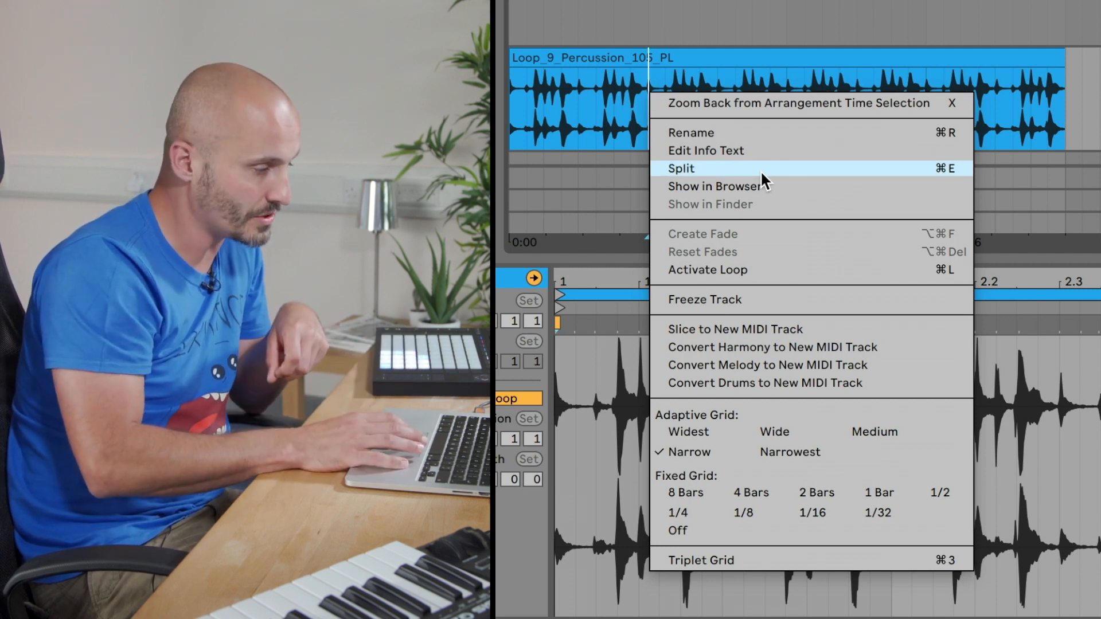
left_click(678, 169)
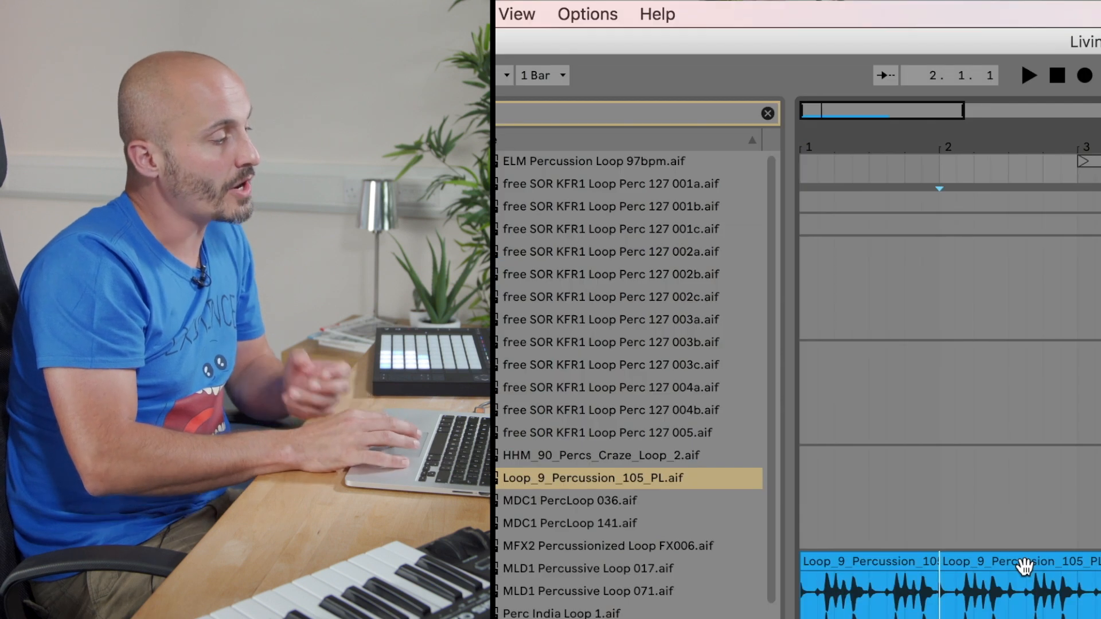
Widen the arrangement grid from the Options menu so cuts land on larger divisions
left_click(587, 14)
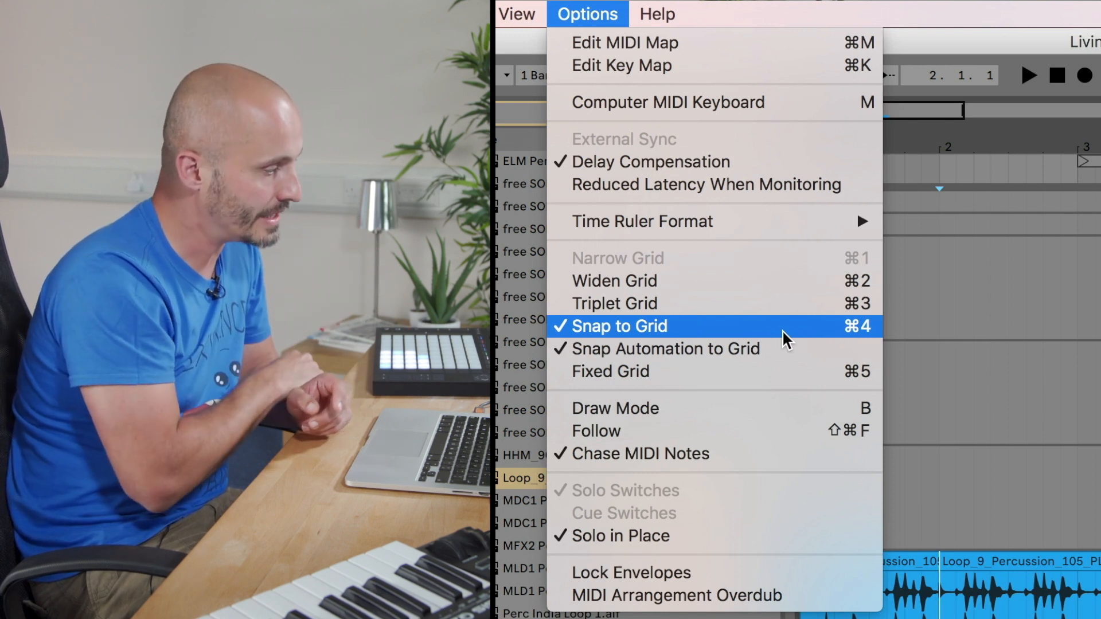
mouse_move(1000, 331)
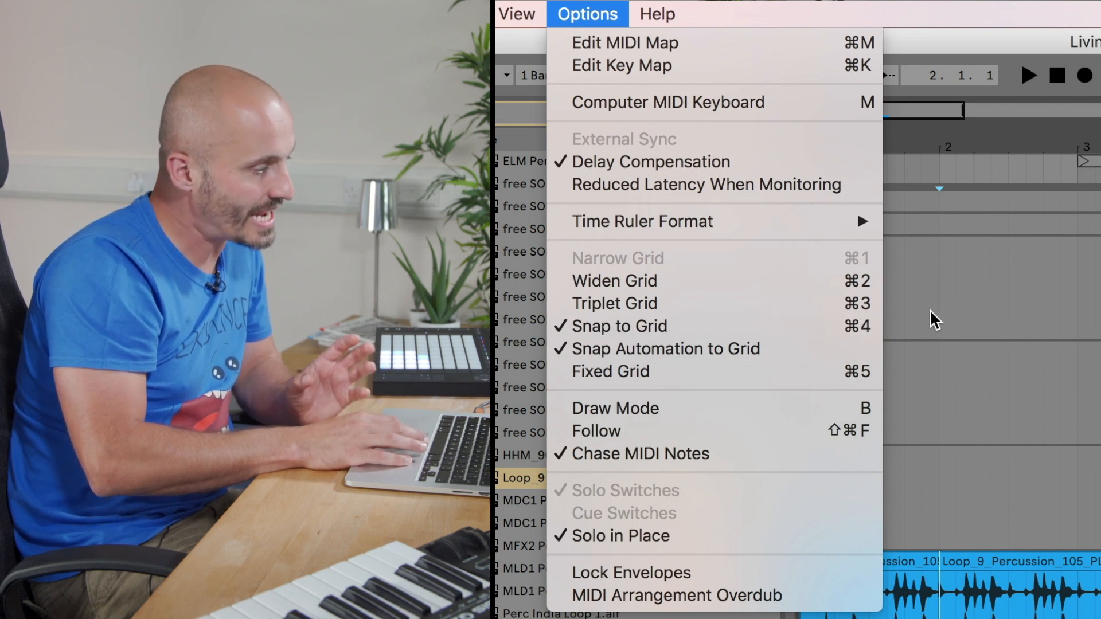
mouse_move(800, 281)
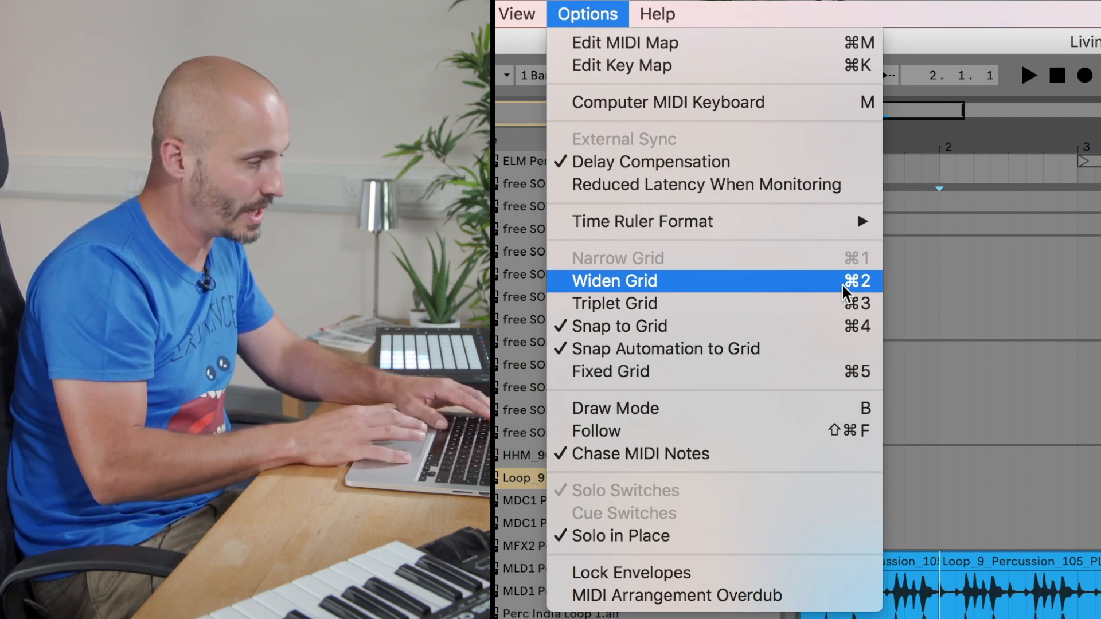
left_click(614, 281)
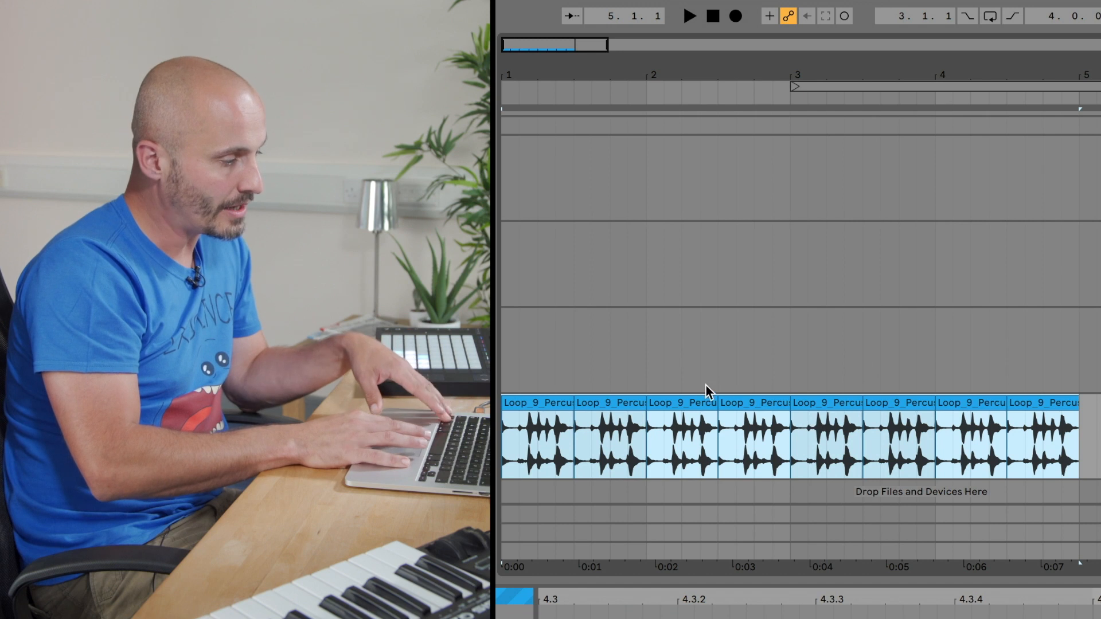
Set the arrangement loop over bars 1 to 5 covering the eight chopped percussion pieces
right_click(709, 439)
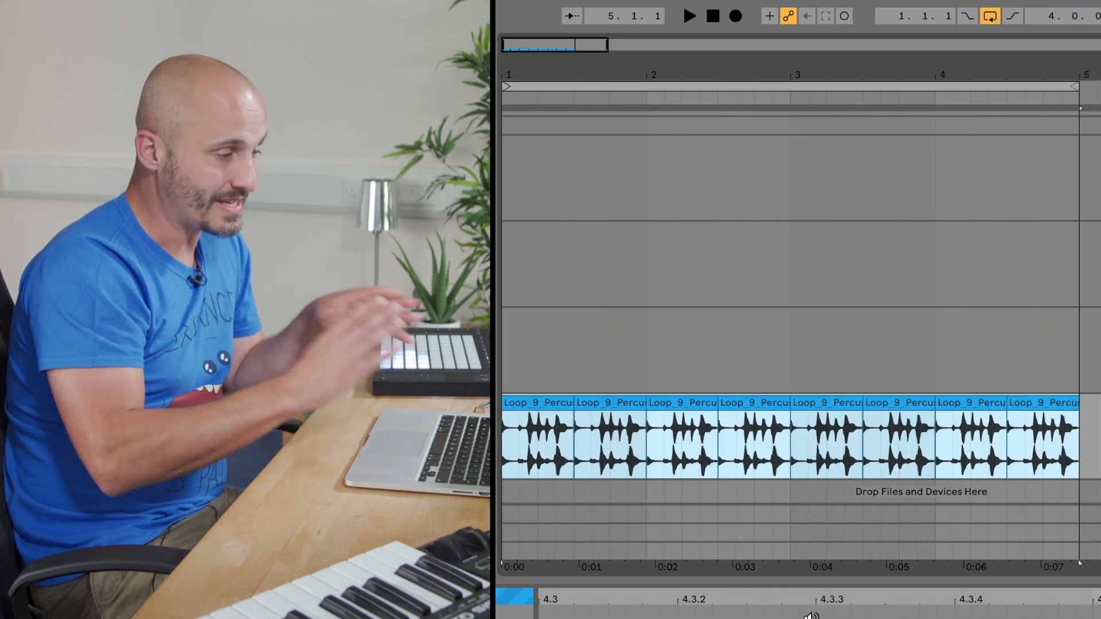
Play the looped four bars of slices and bring up options for one chopped percussion piece
left_click(690, 15)
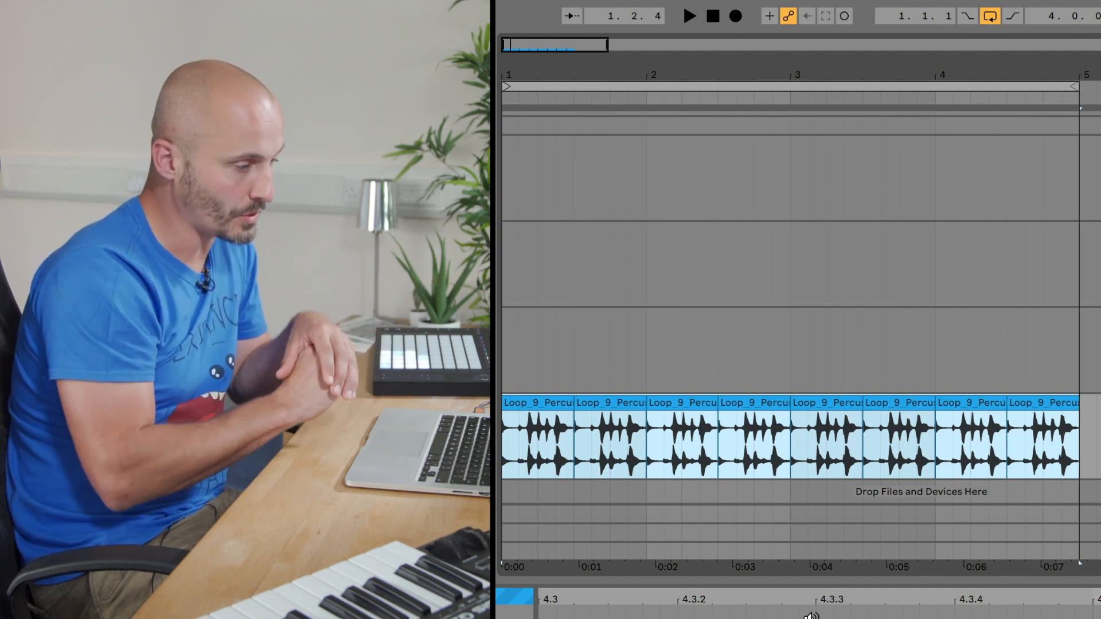
left_click(534, 404)
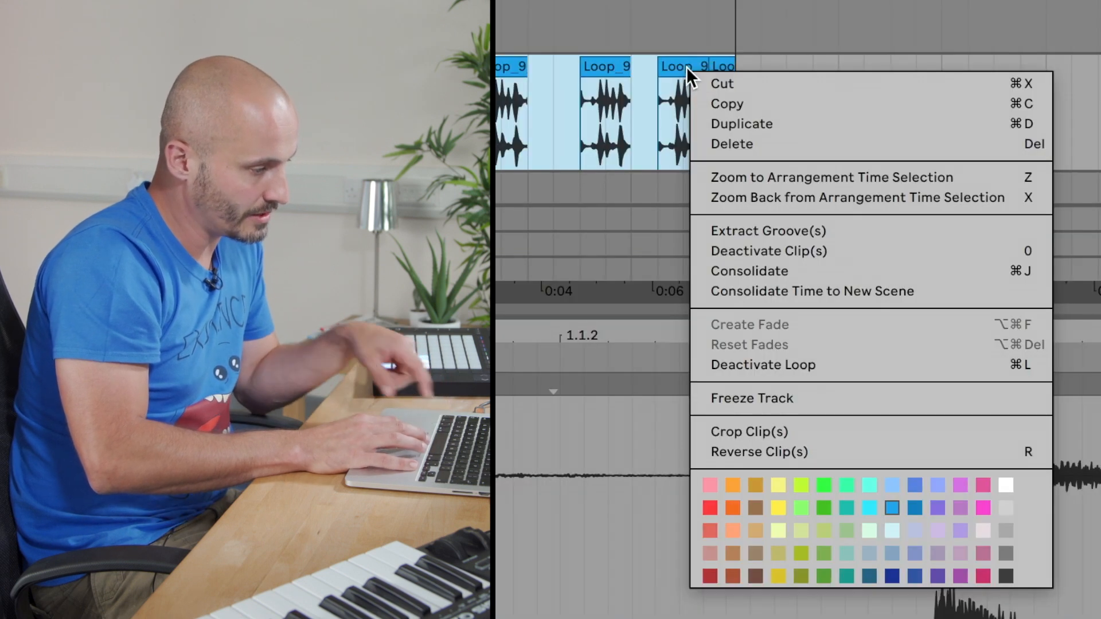
mouse_move(798, 281)
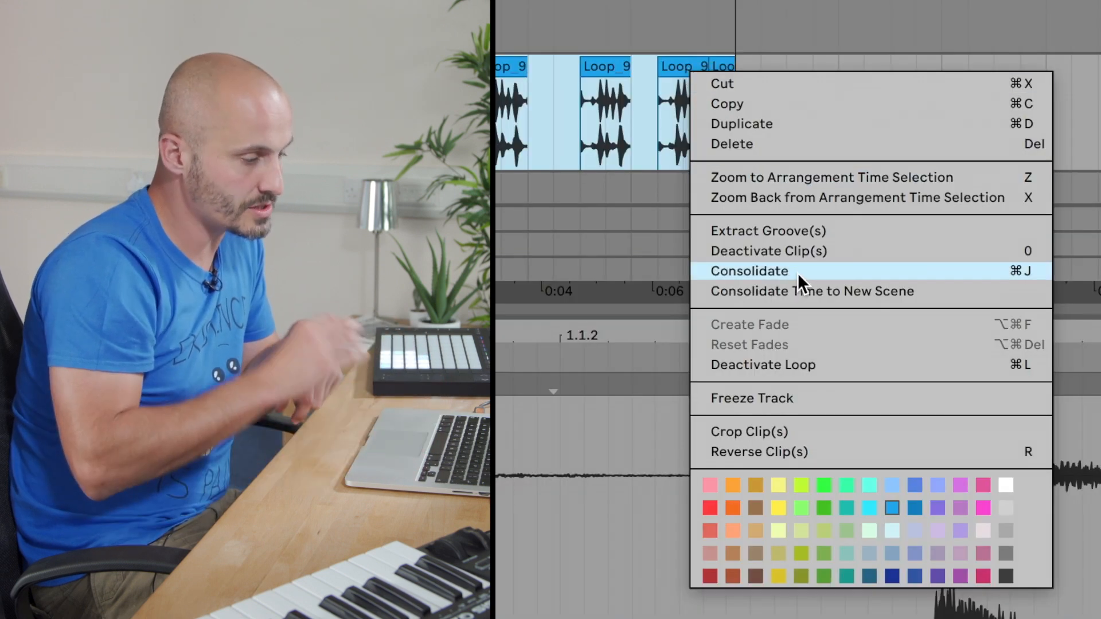
Consolidate the rearranged slices into a single clip
left_click(749, 271)
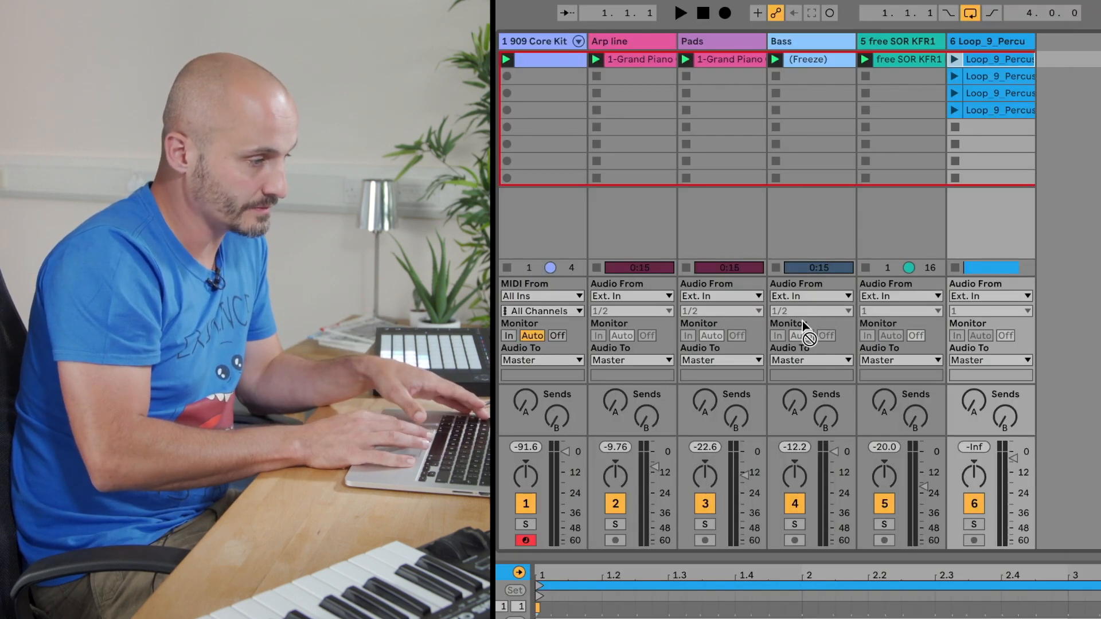
Put the consolidated loop in a fifth slot on the Loop_9_Percussion track and launch it
left_click(992, 127)
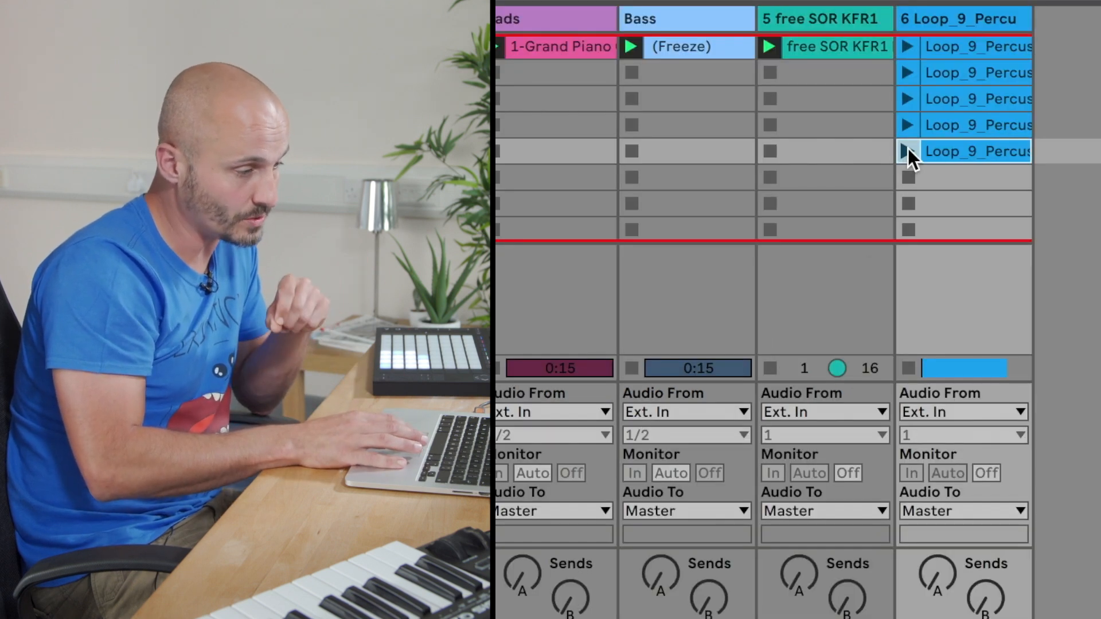
left_click(908, 151)
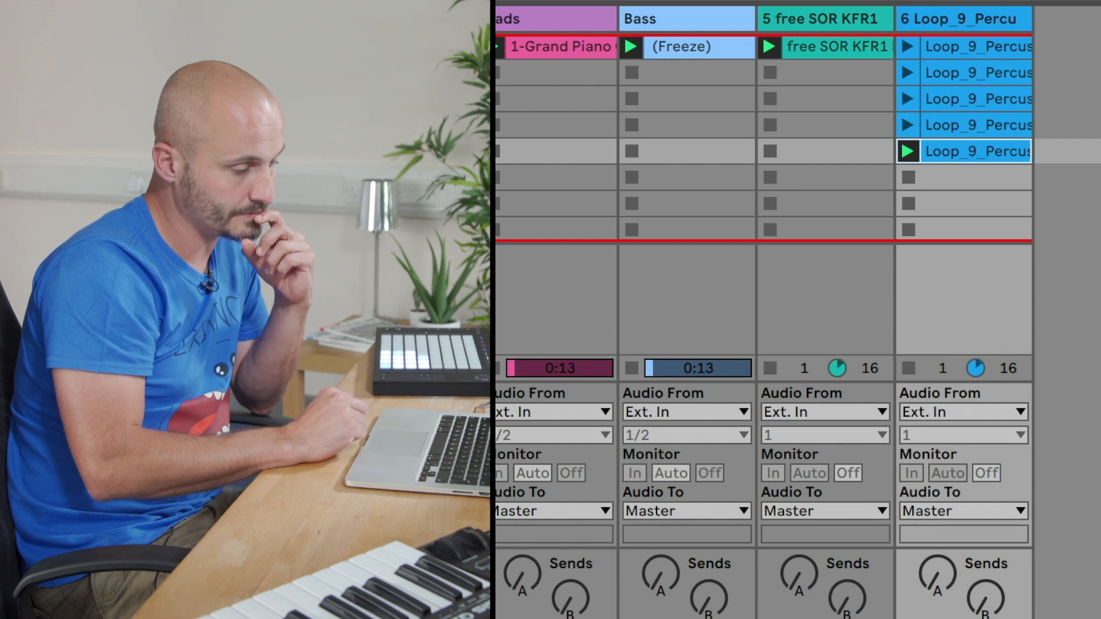